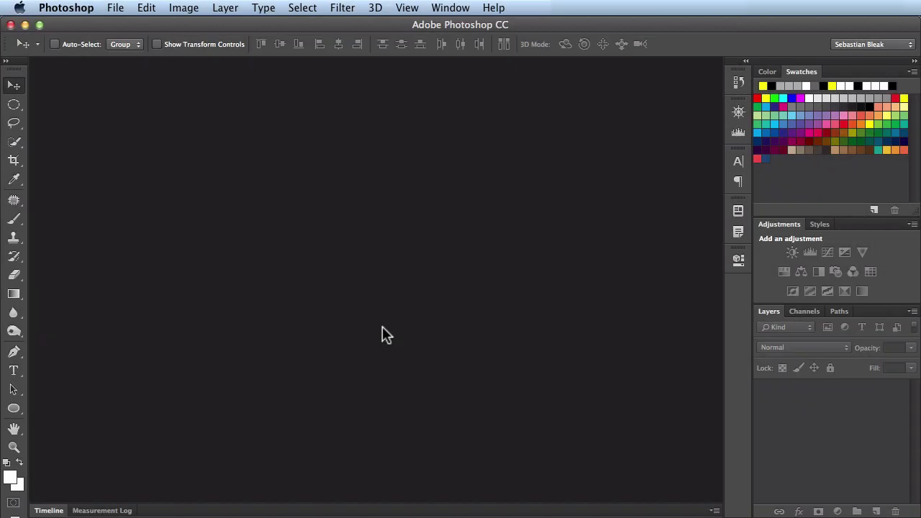
Step: Create a new document from the Web preset at 1024 × 768 px with a white background
click(115, 9)
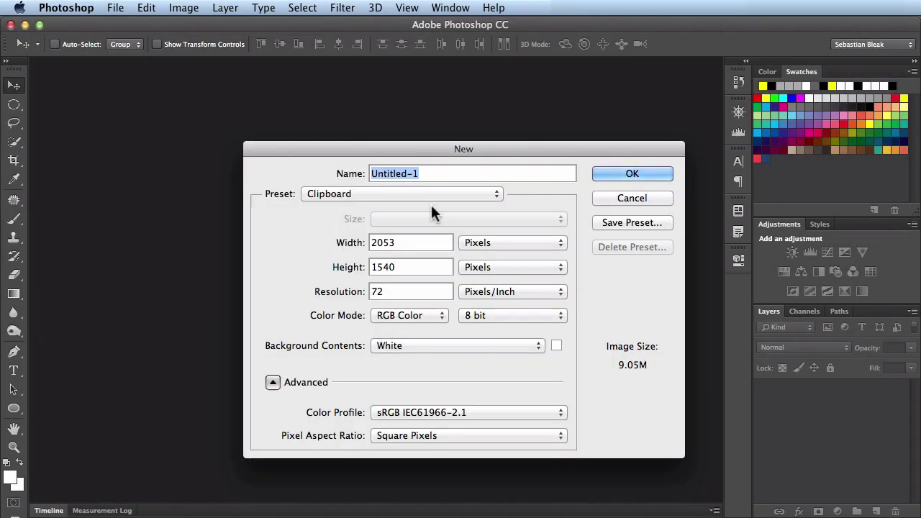
click(401, 193)
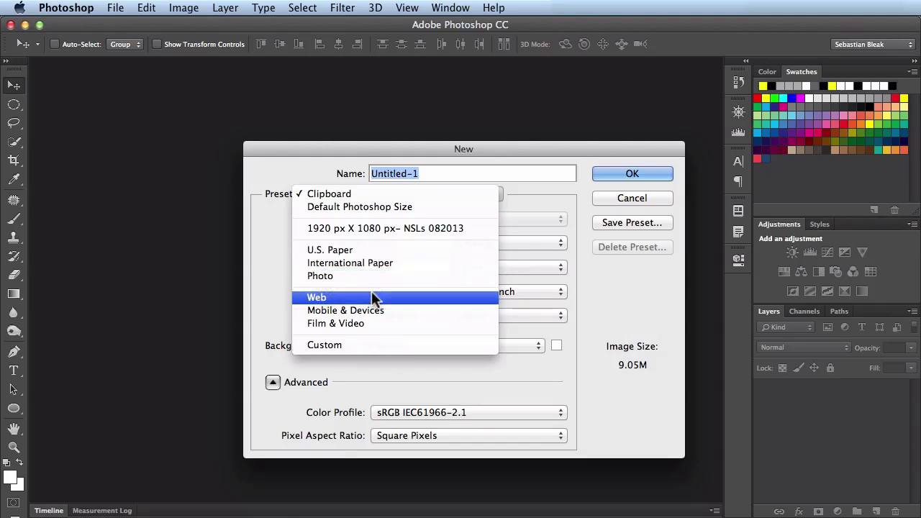
click(317, 297)
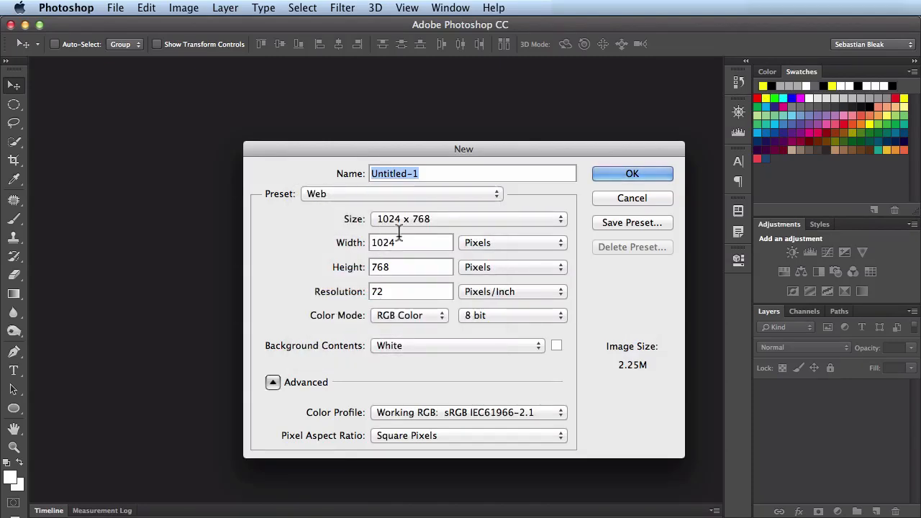
mouse_move(400, 242)
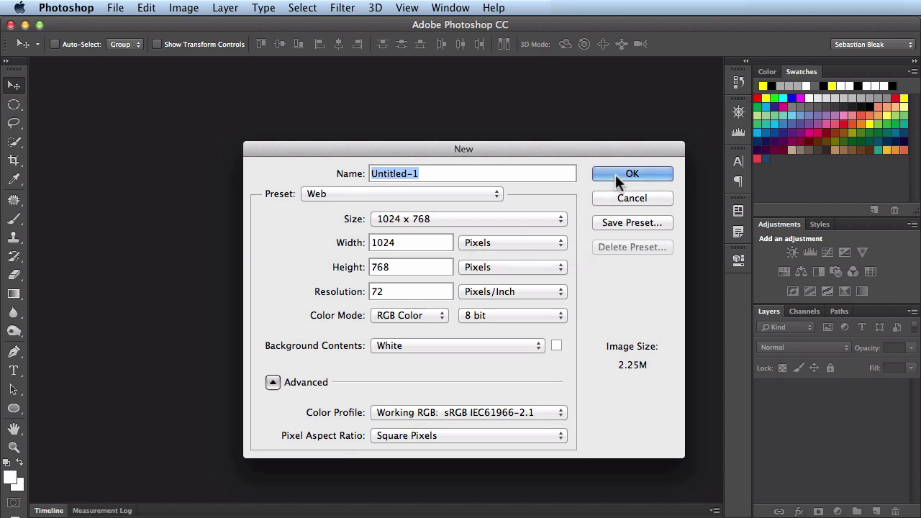
click(632, 173)
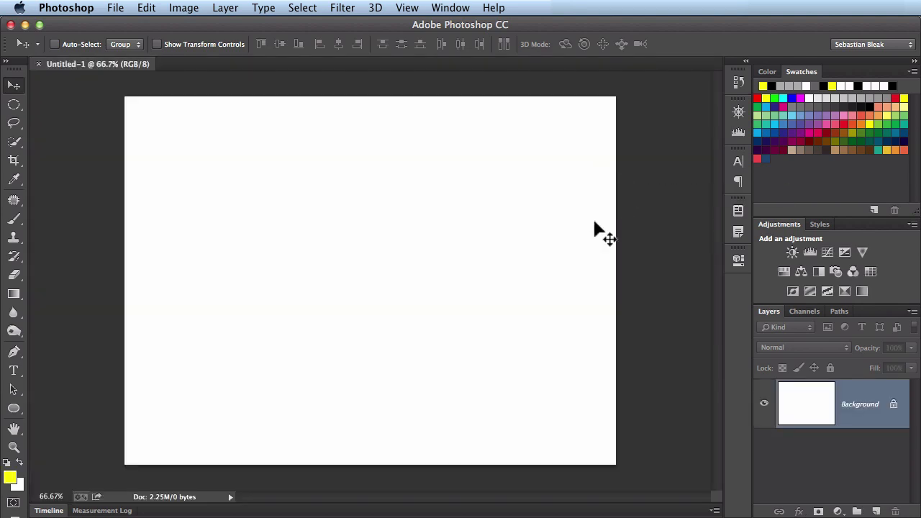
mouse_move(420, 305)
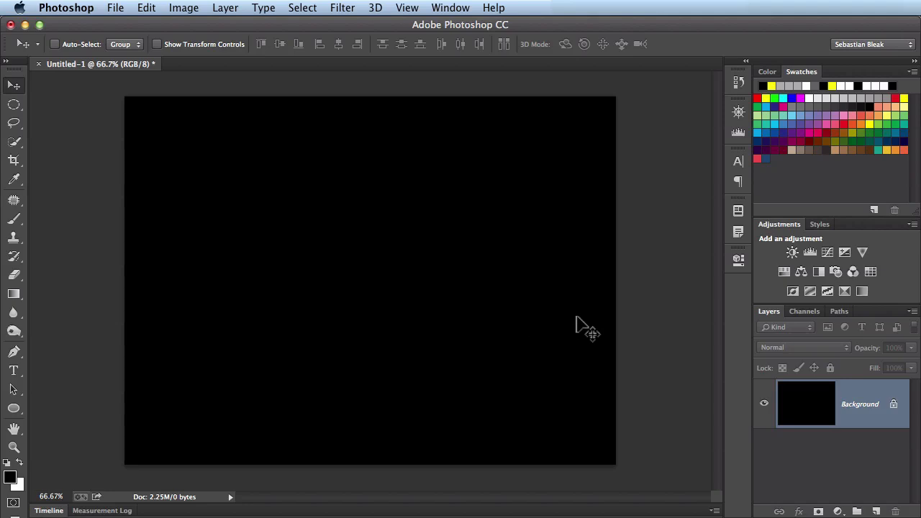
mouse_move(425, 367)
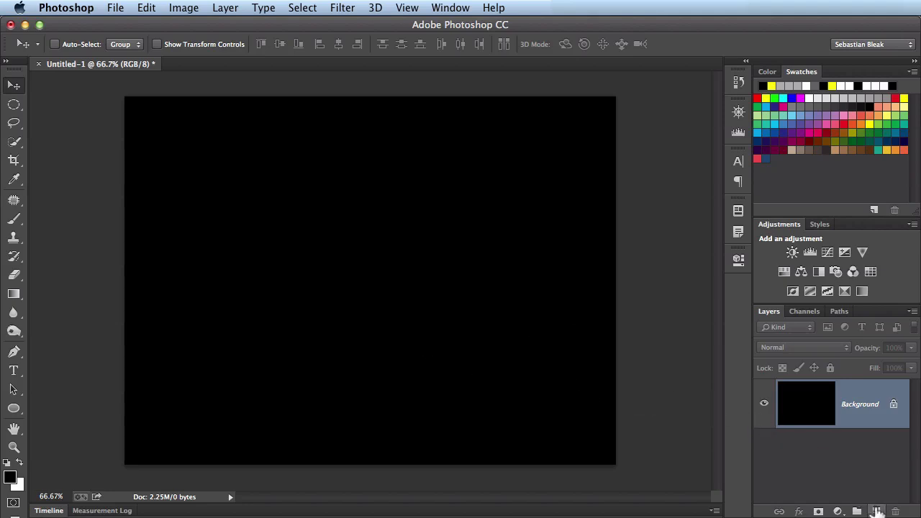
mouse_move(857, 511)
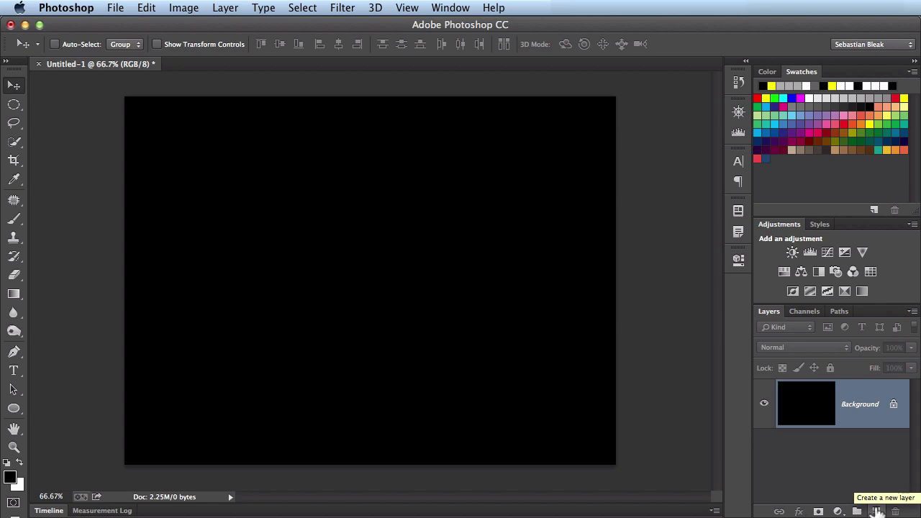
Step: Add a new empty layer above the black background to hold the yellow fill
click(876, 511)
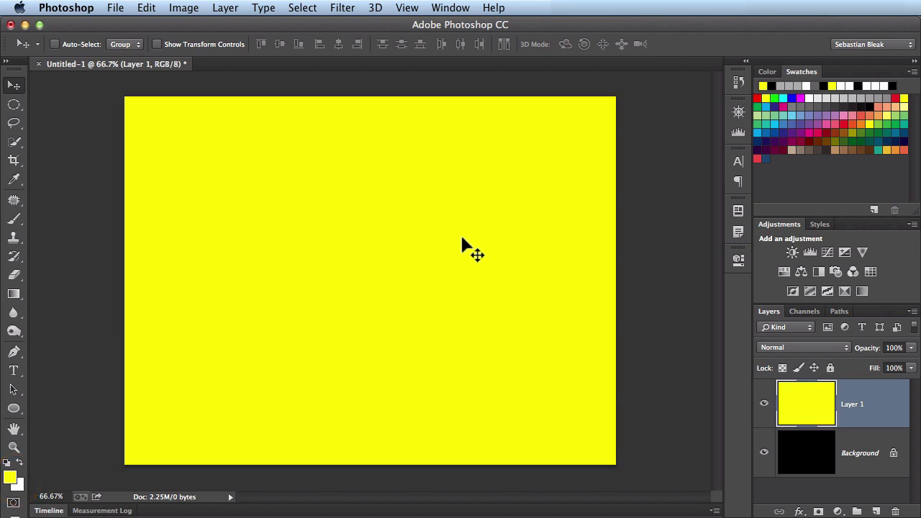
mouse_move(494, 301)
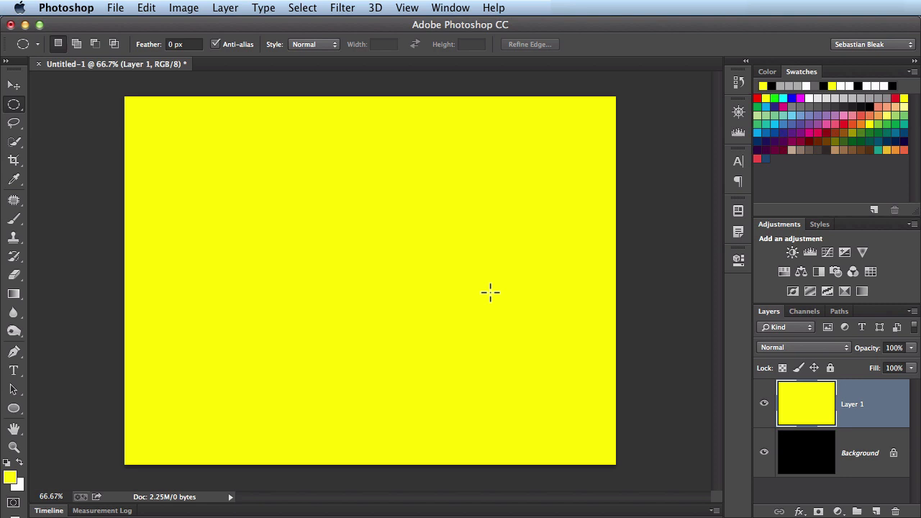
mouse_move(357, 278)
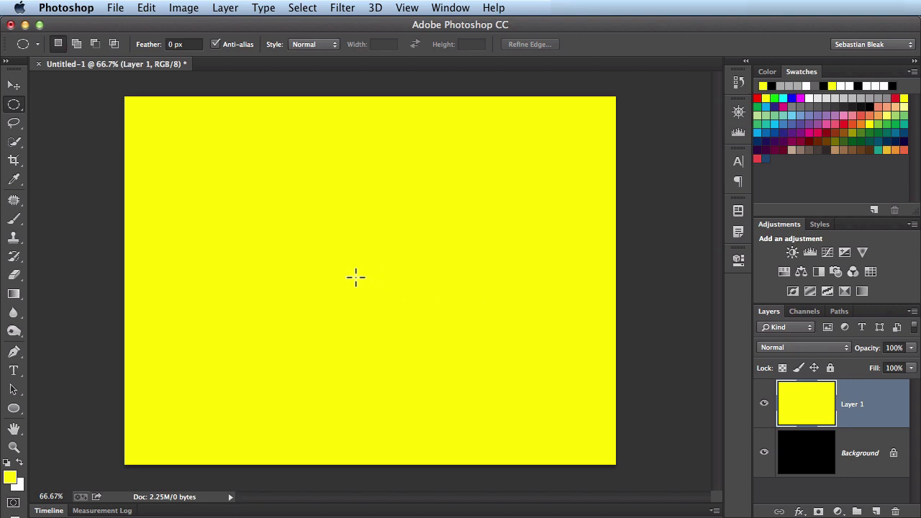
Step: Draw a large circular marquee selection centred on the yellow layer with the Elliptical Marquee
click(14, 104)
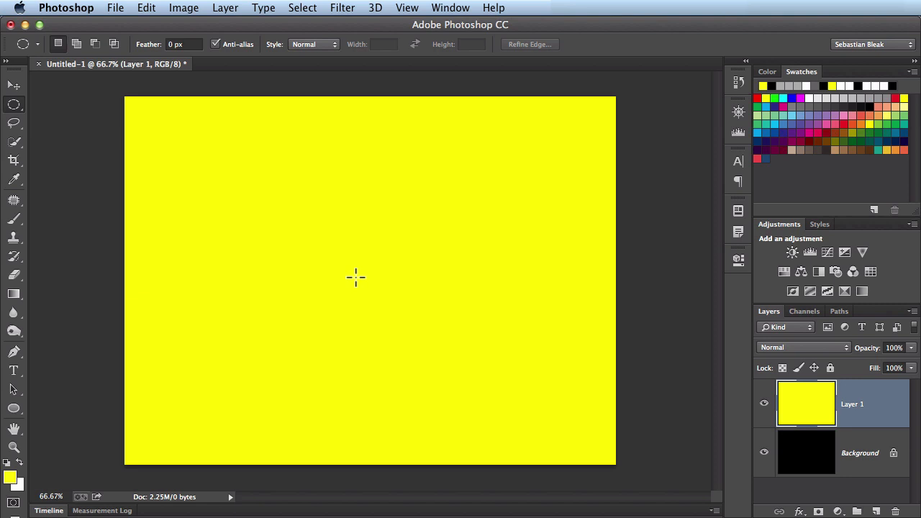
drag(356, 277, 478, 175)
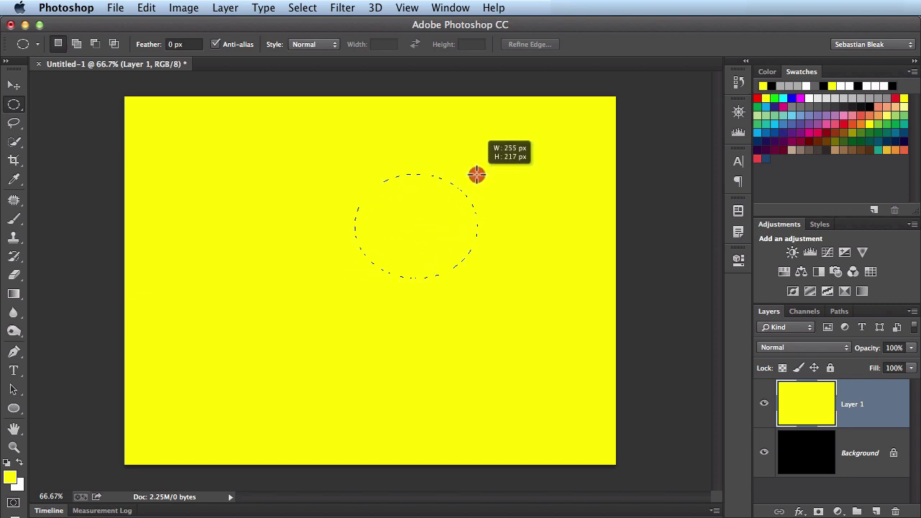
drag(478, 176, 489, 179)
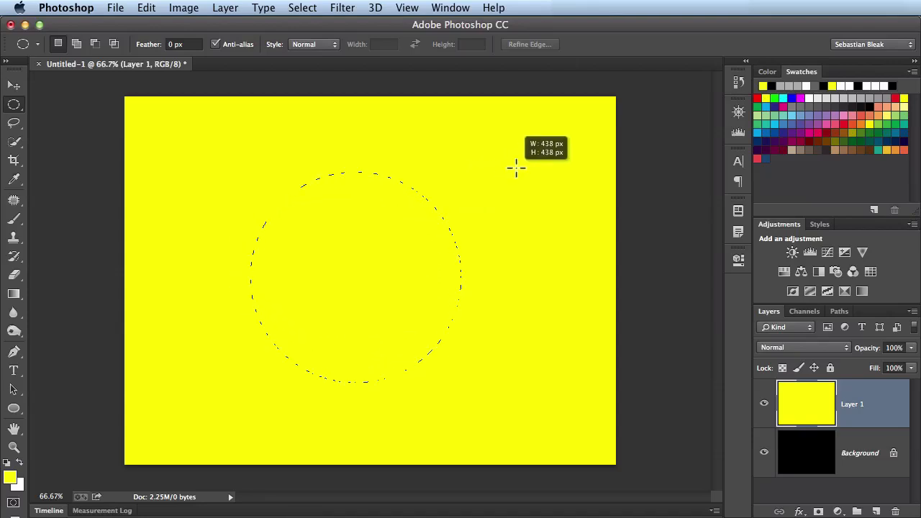
drag(515, 168, 517, 153)
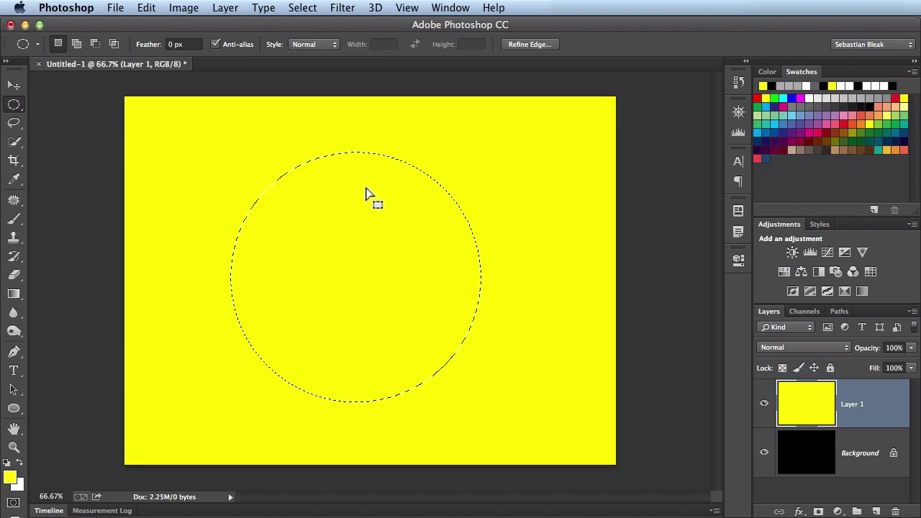
mouse_move(388, 257)
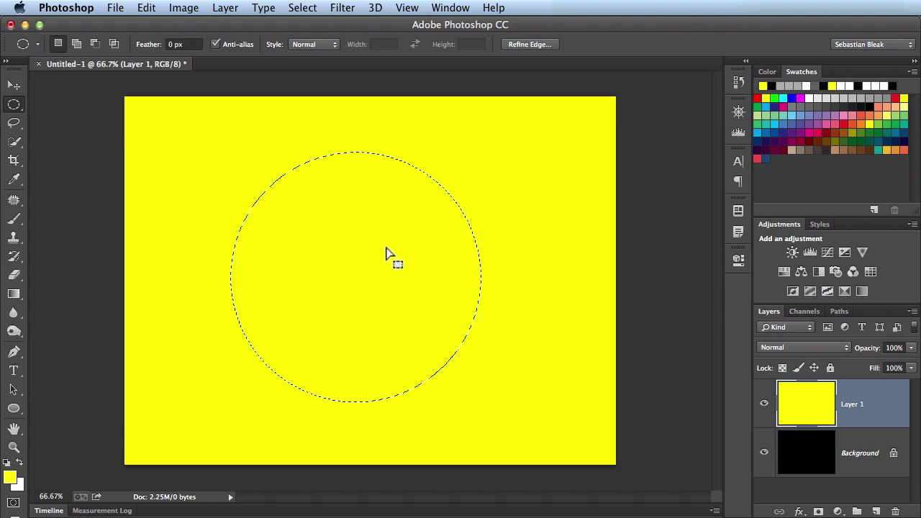
mouse_move(382, 279)
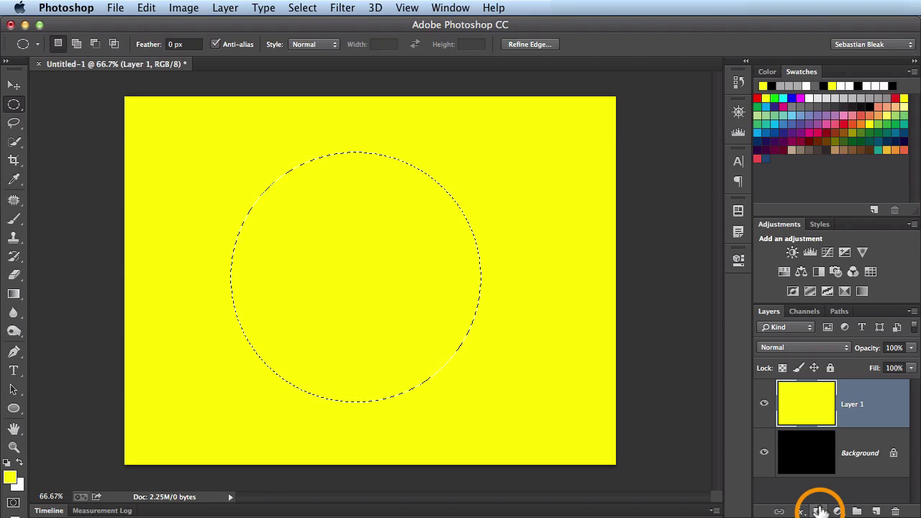
mouse_move(820, 511)
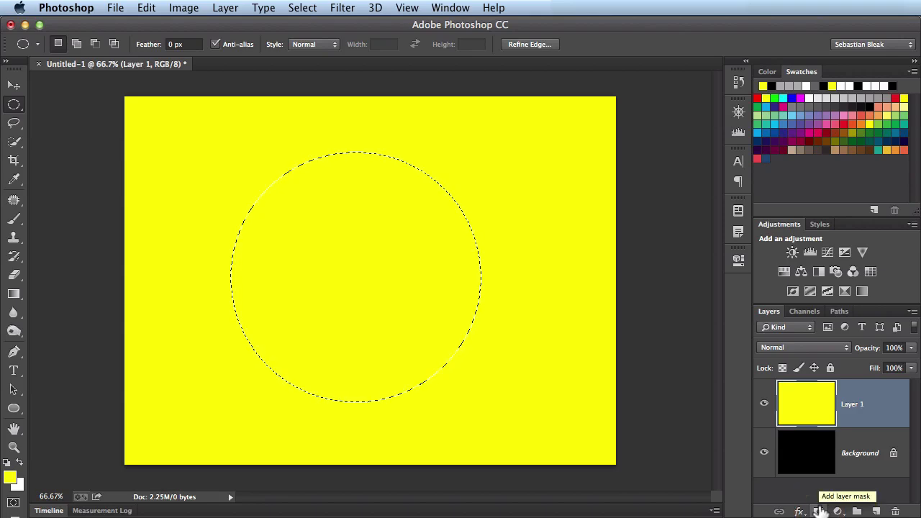
Step: Mask the yellow layer to the circle, view the mask alone, then return to the yellow disc on black
click(819, 511)
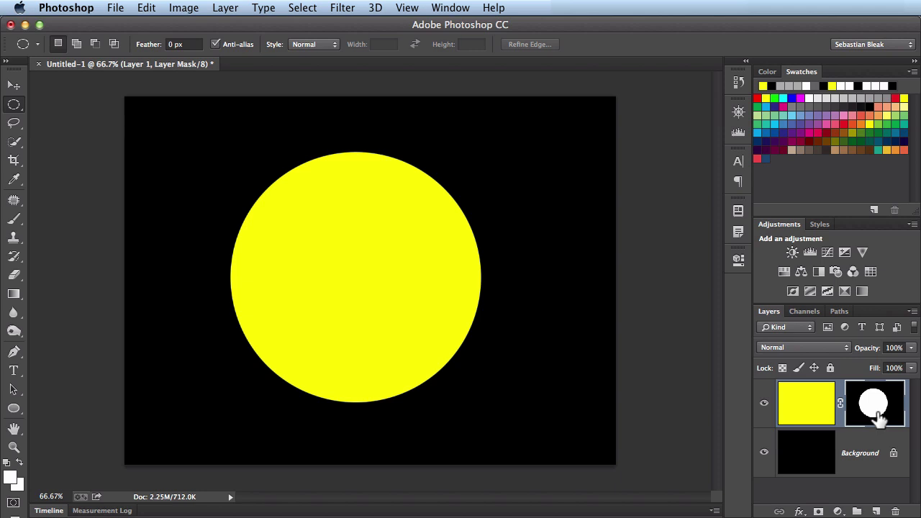
mouse_move(886, 423)
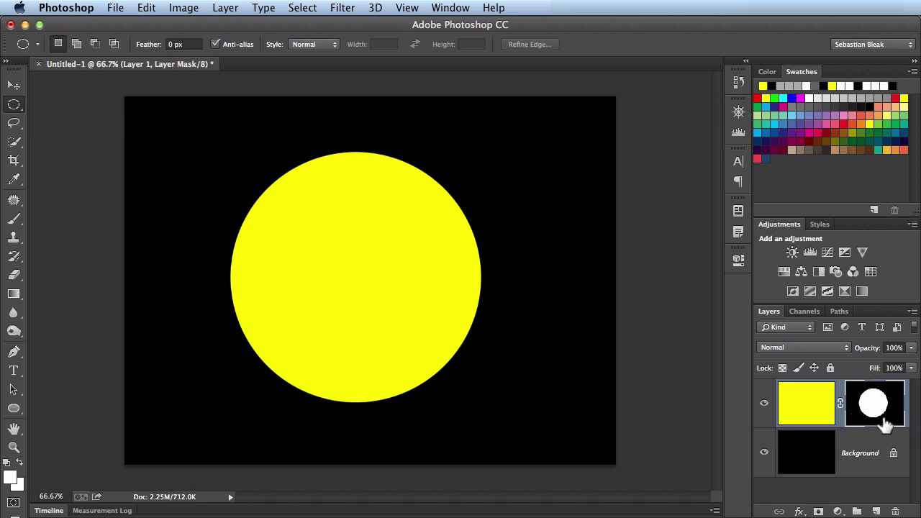
mouse_move(872, 406)
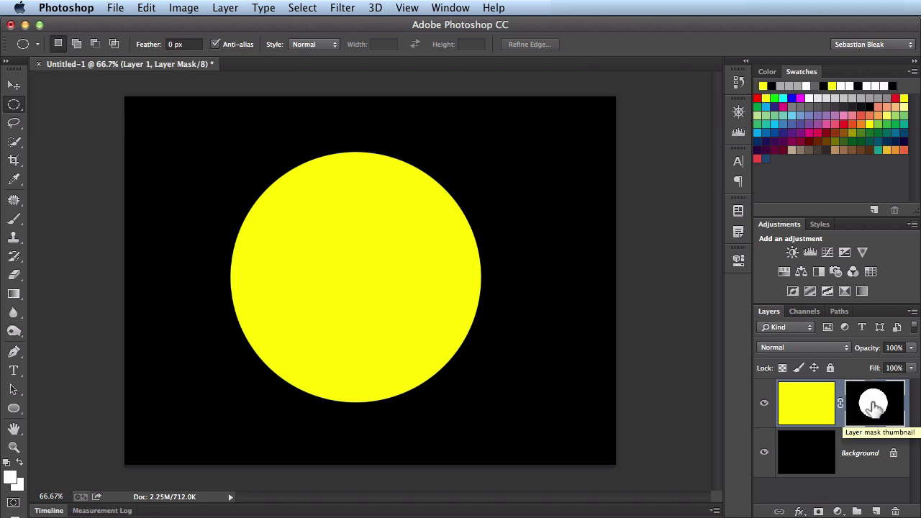
click(872, 403)
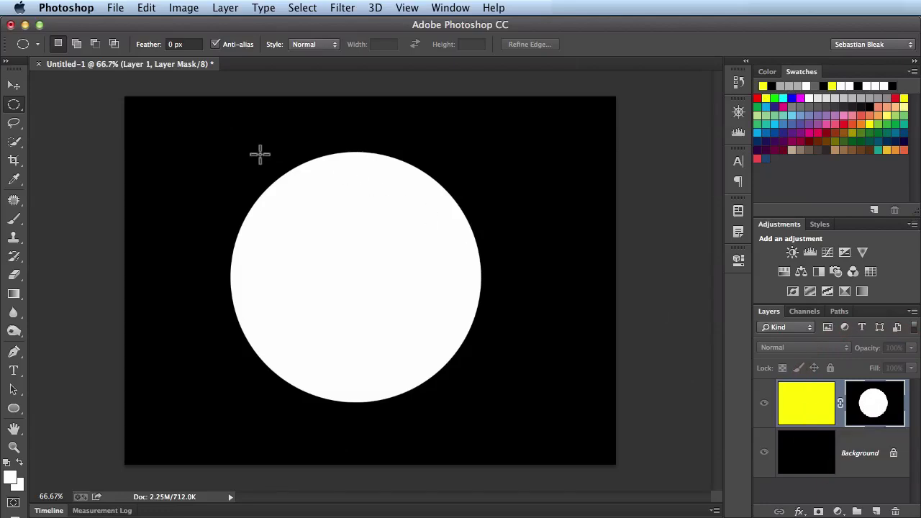
mouse_move(517, 380)
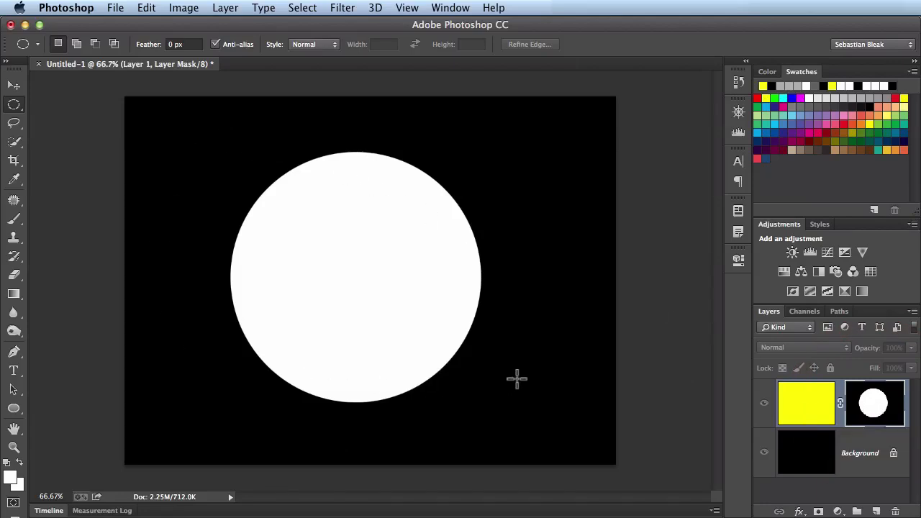
mouse_move(296, 247)
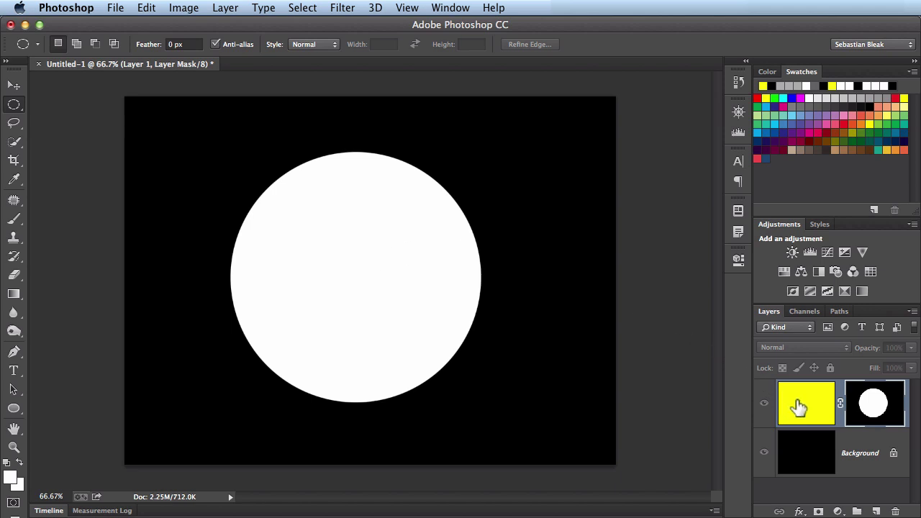
mouse_move(544, 363)
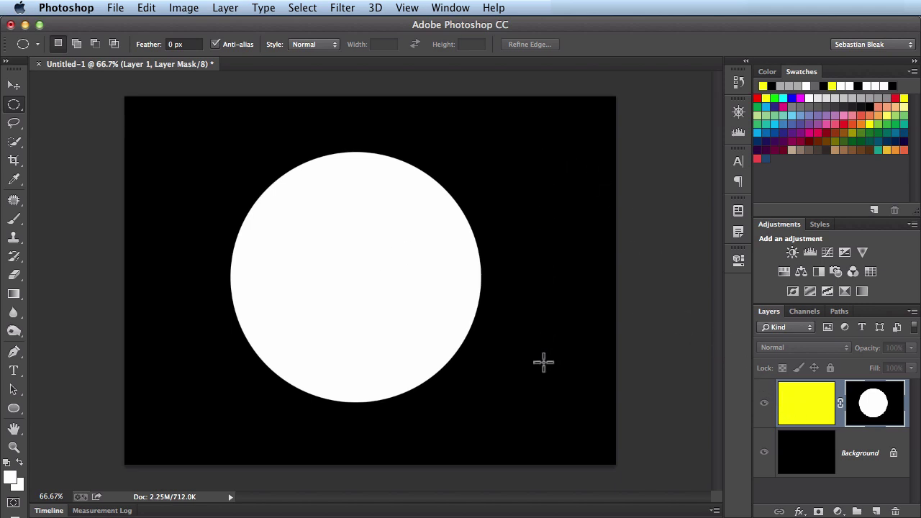
mouse_move(800, 415)
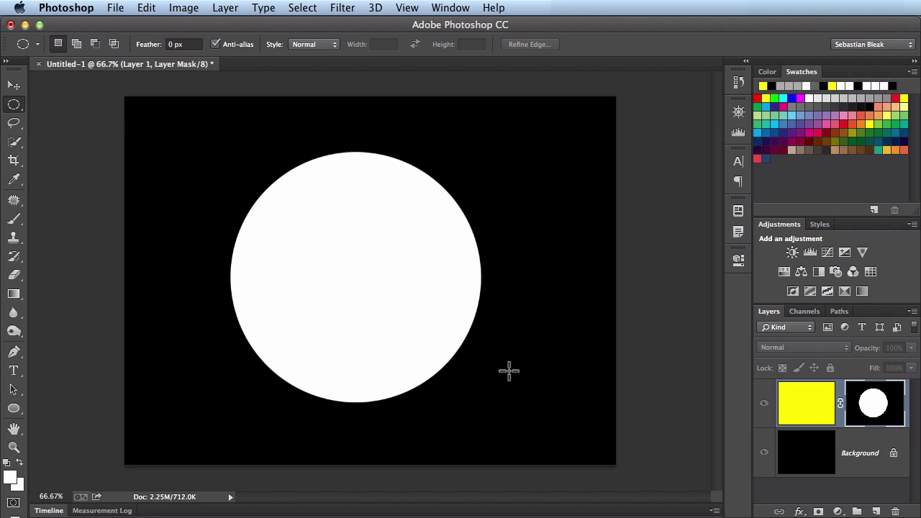
mouse_move(686, 392)
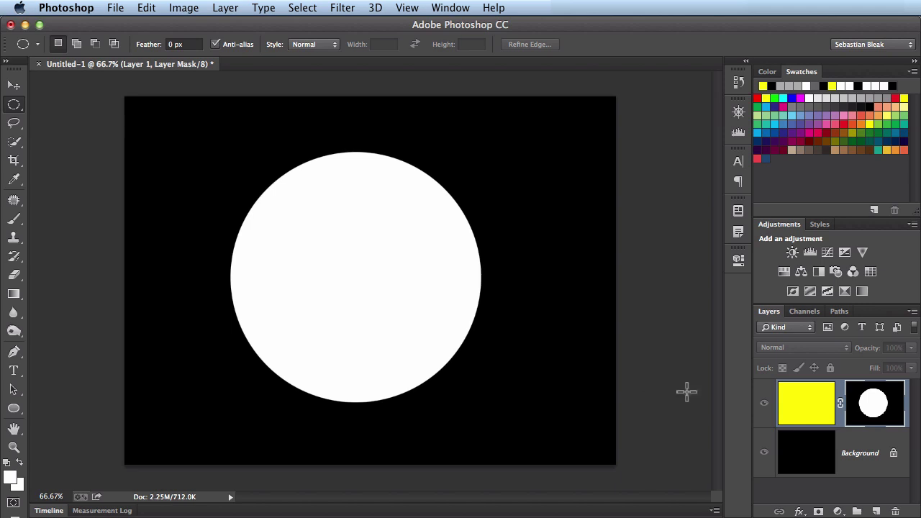
mouse_move(794, 403)
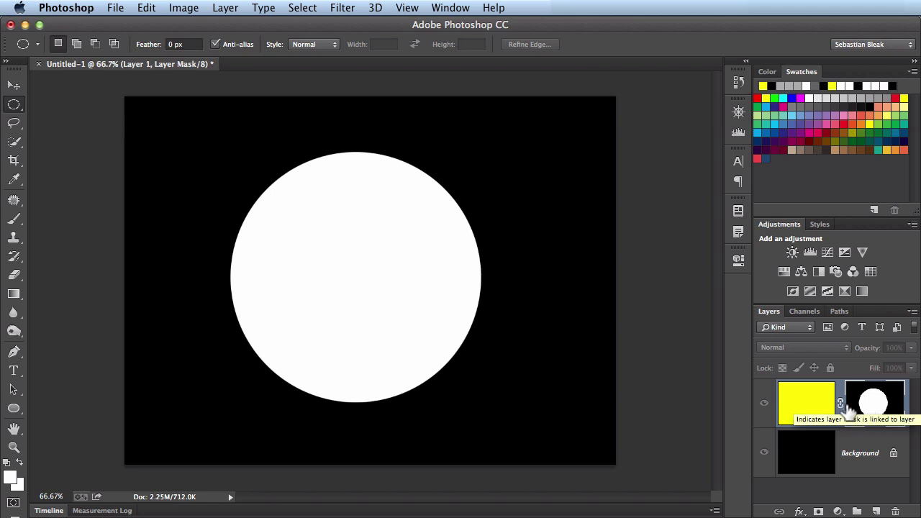
click(875, 402)
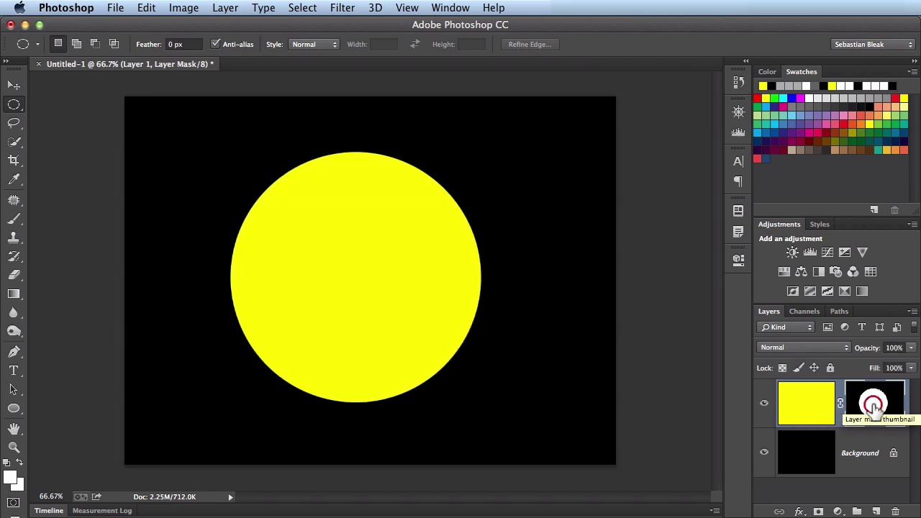
click(872, 403)
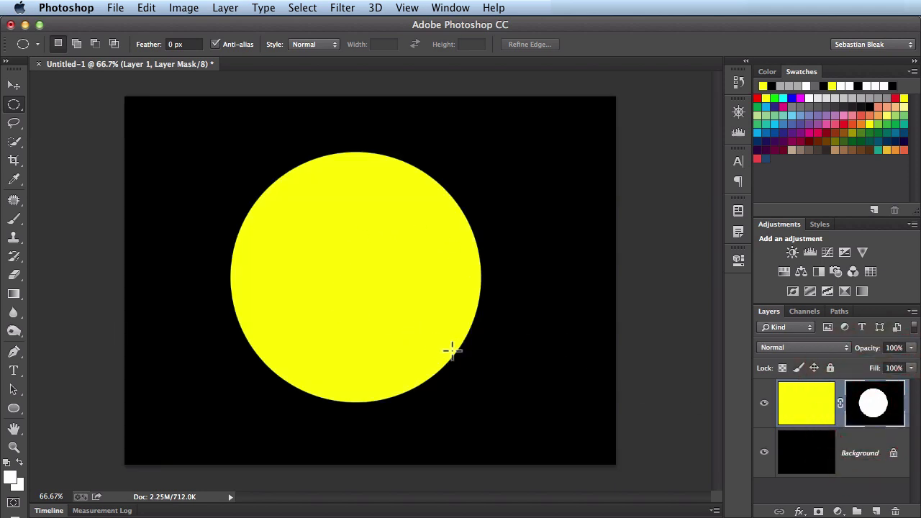
mouse_move(526, 383)
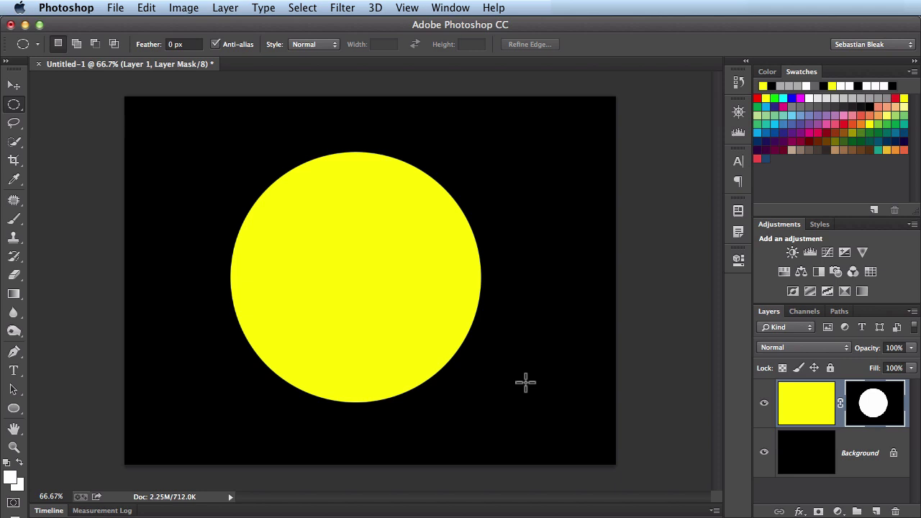
mouse_move(566, 390)
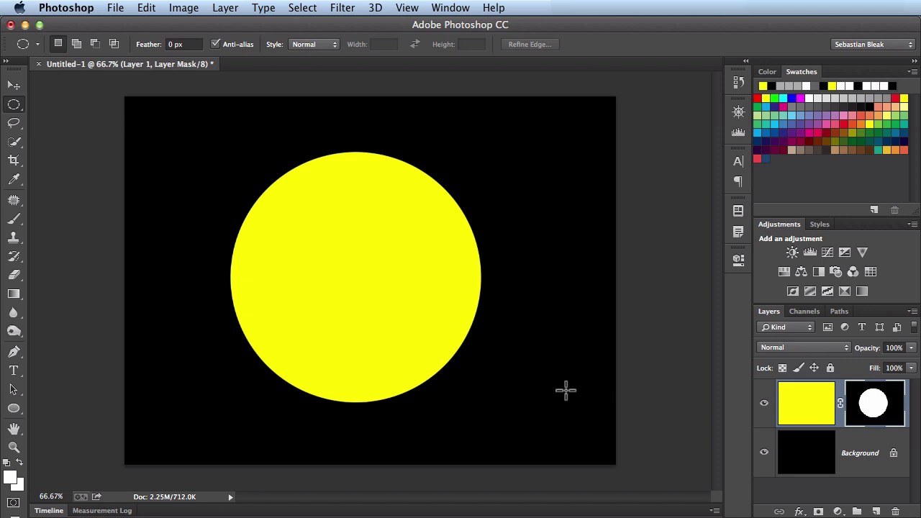
Step: Show the Properties panel and feather the mask edge so the yellow circle's rim blurs
click(451, 9)
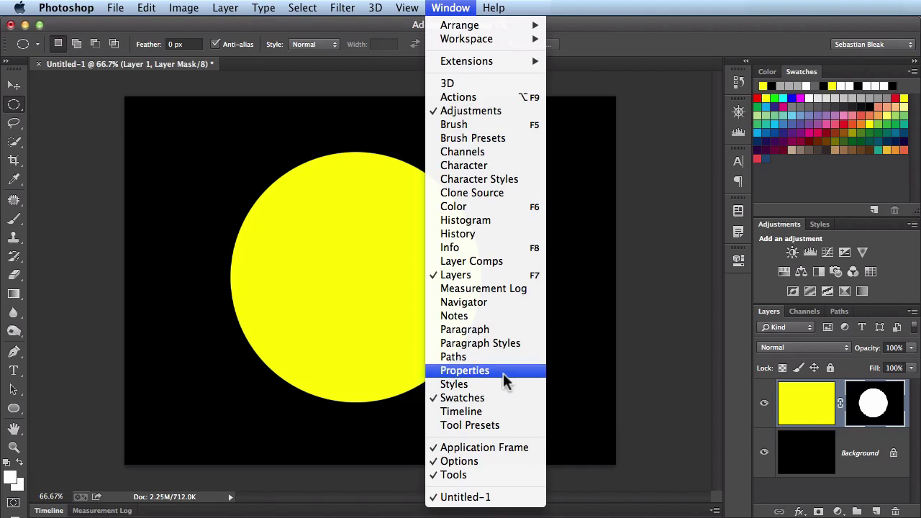
click(464, 370)
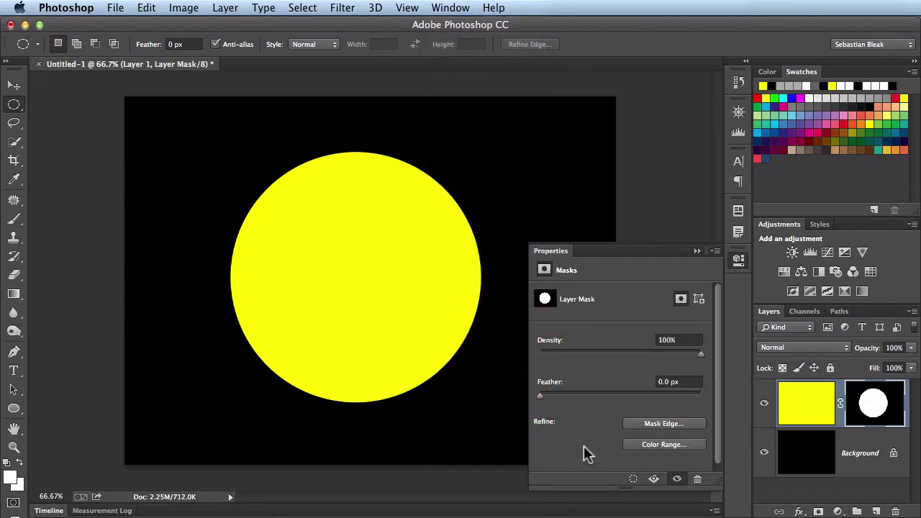
mouse_move(593, 419)
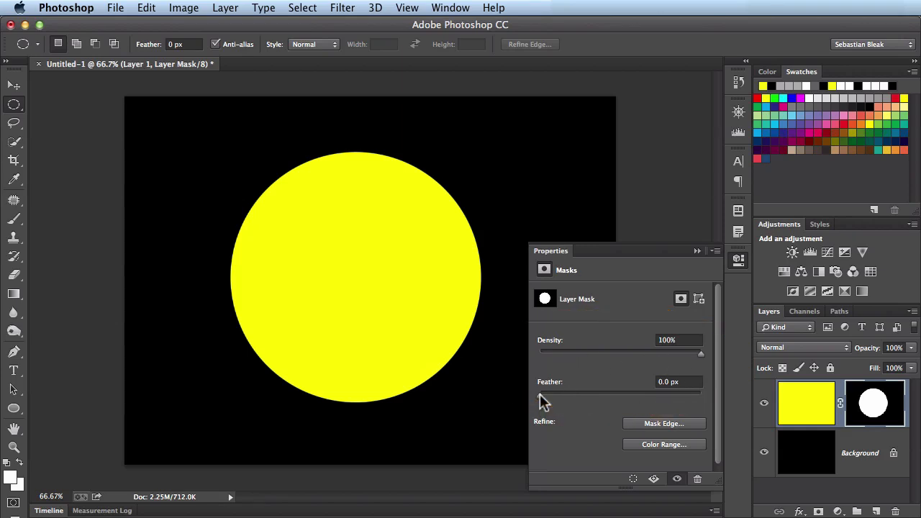
drag(540, 395, 611, 394)
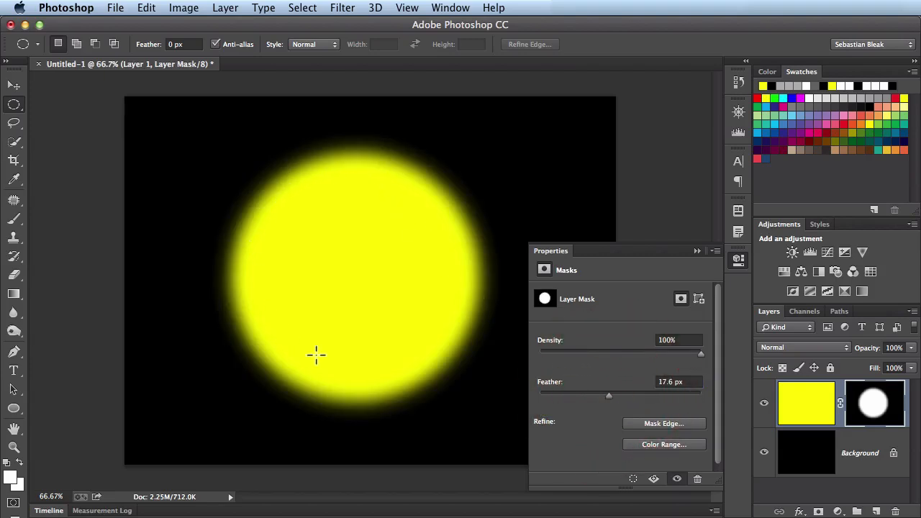
mouse_move(663, 423)
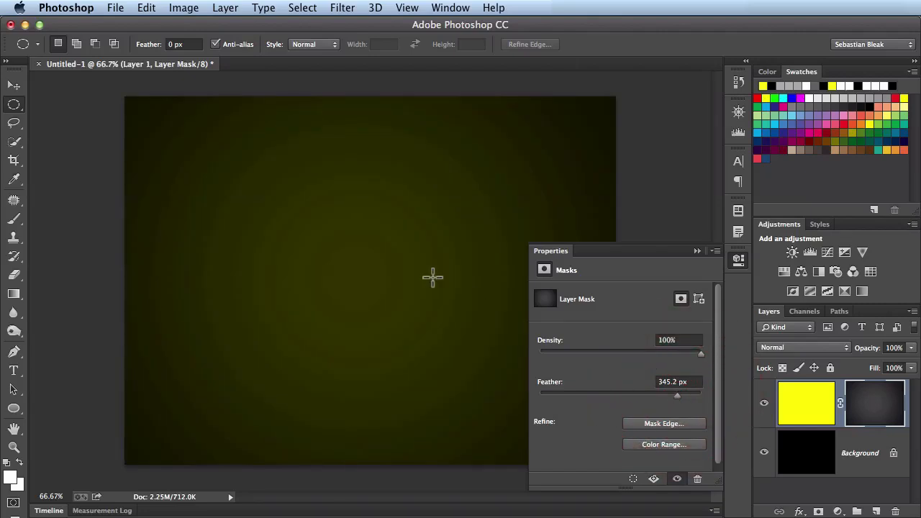
mouse_move(679, 401)
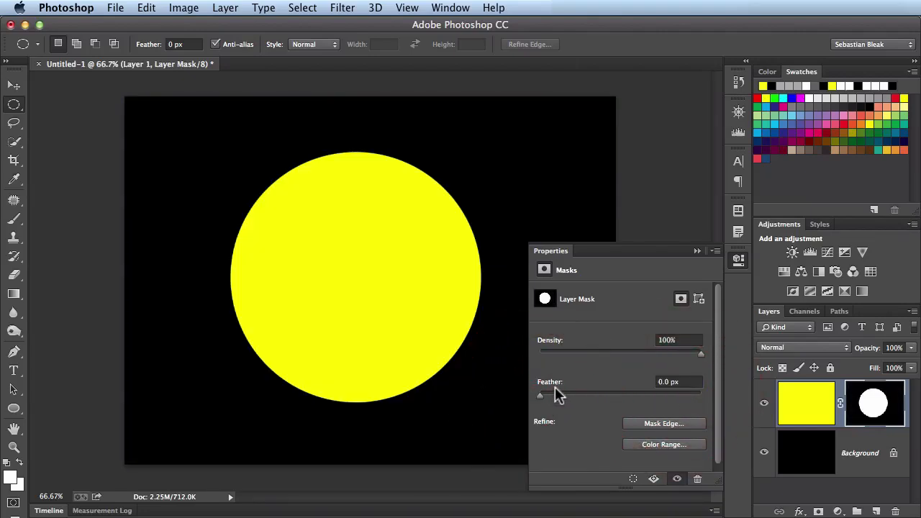
mouse_move(568, 380)
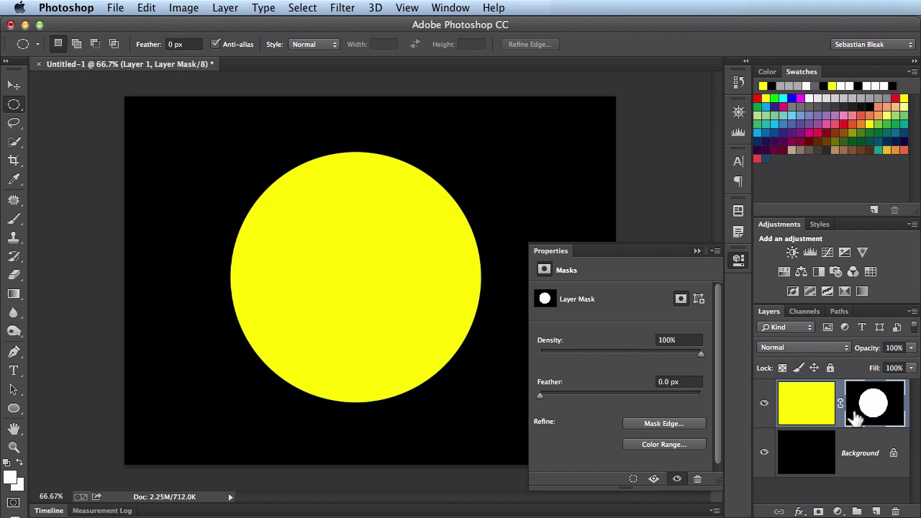
mouse_move(791, 418)
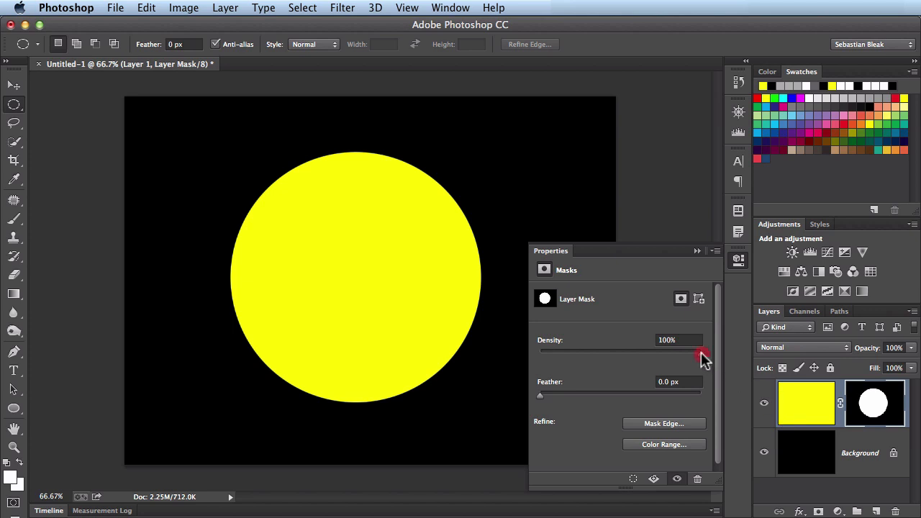
drag(702, 352, 622, 351)
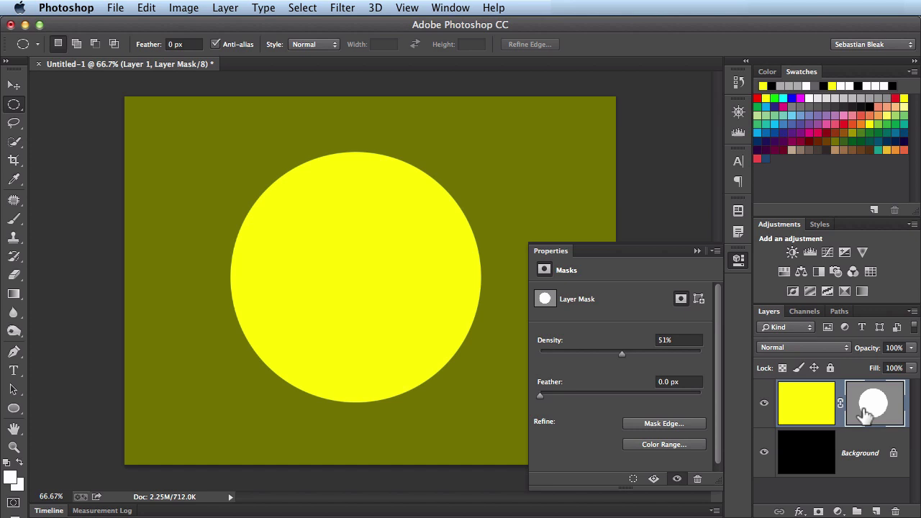
click(873, 403)
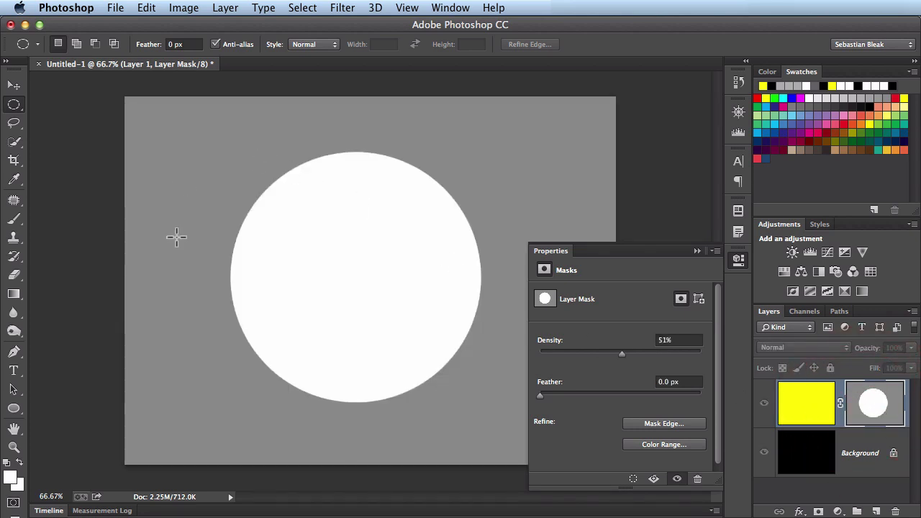
mouse_move(180, 298)
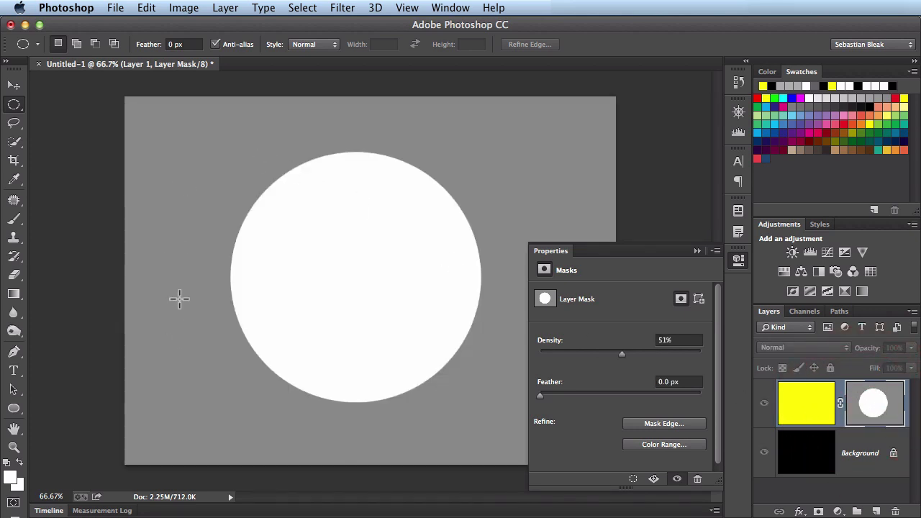
mouse_move(807, 416)
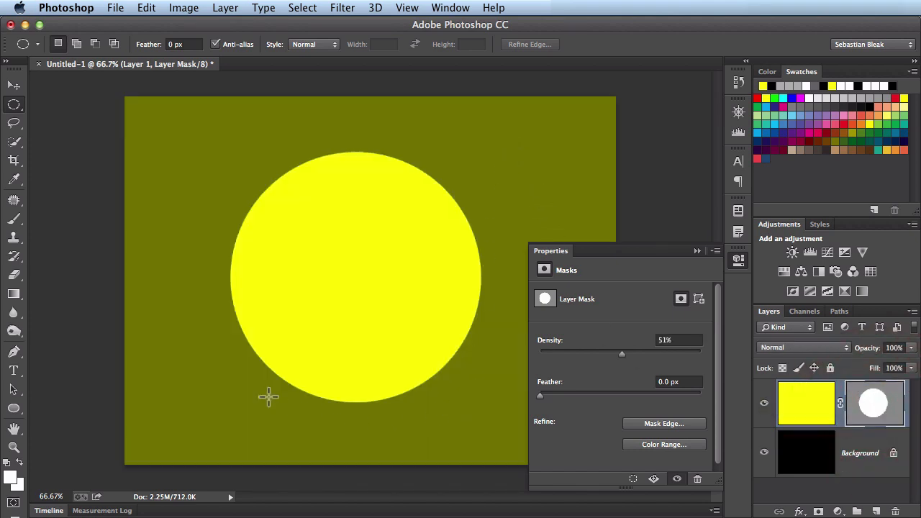
mouse_move(622, 372)
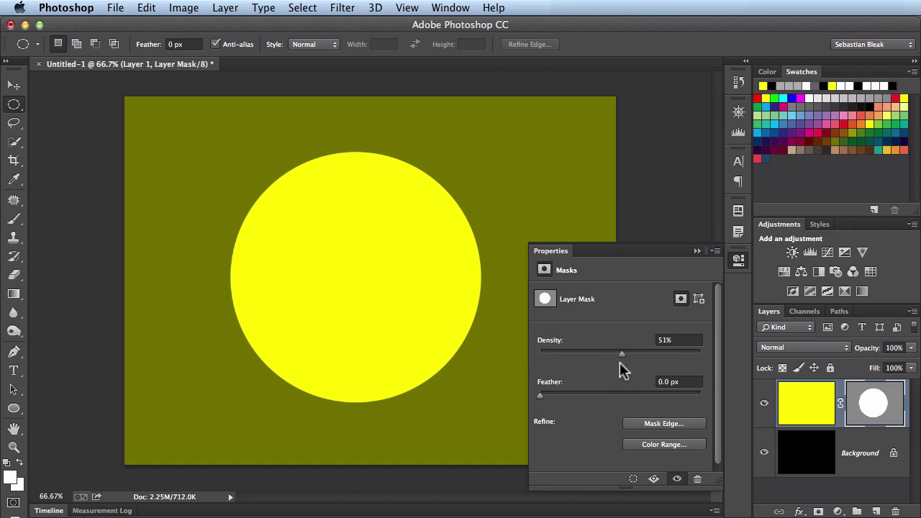
drag(621, 354, 540, 354)
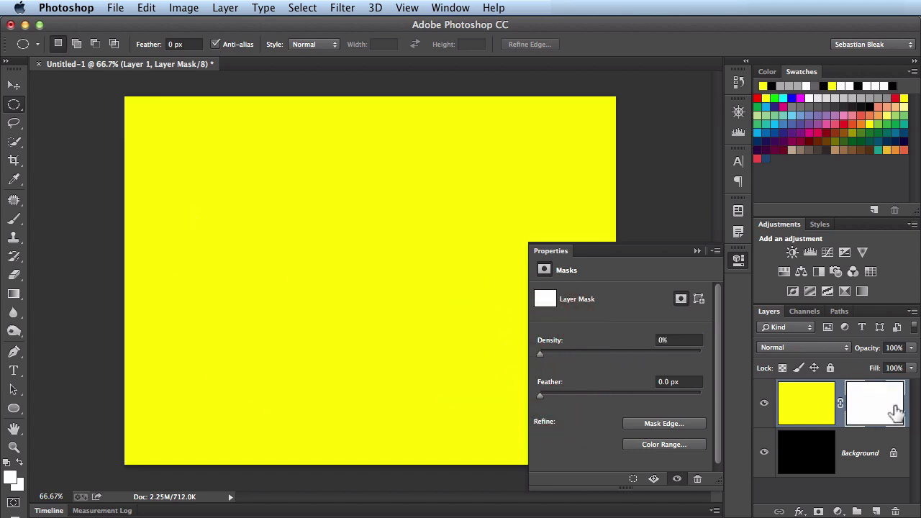
mouse_move(544, 360)
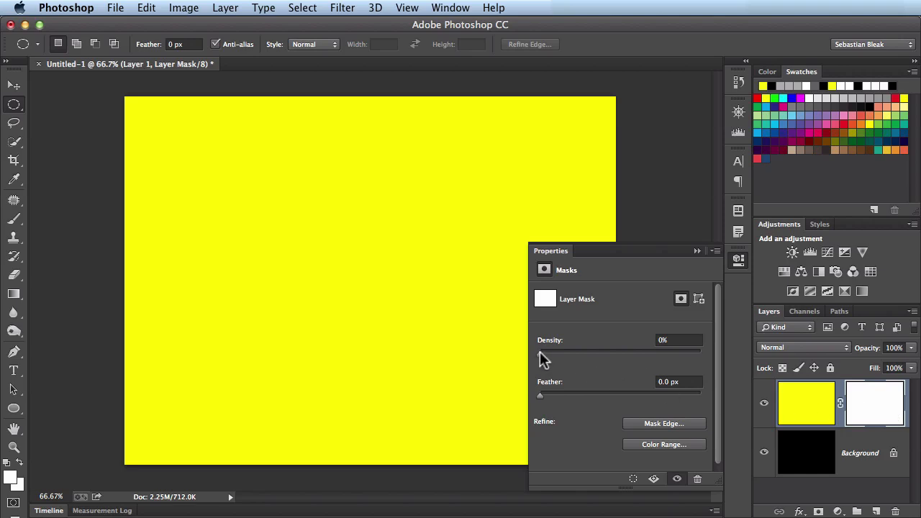
drag(540, 351, 582, 351)
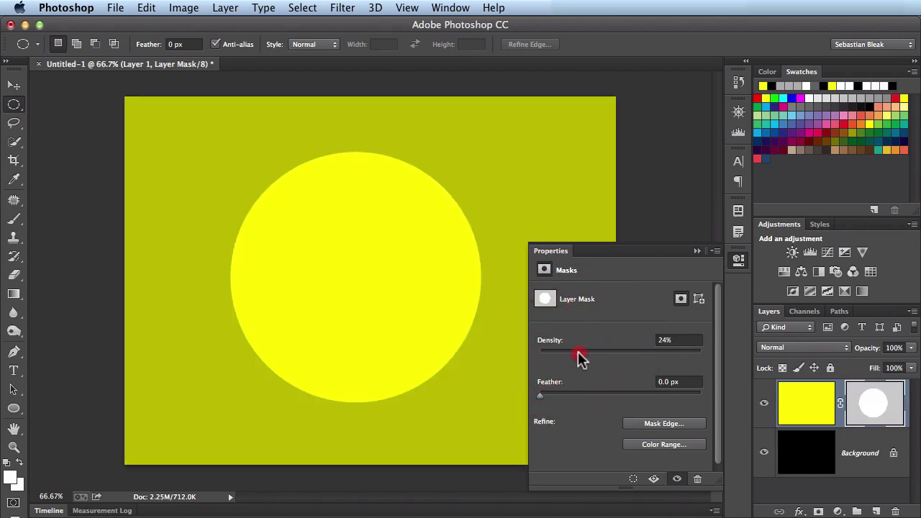
drag(578, 353, 619, 353)
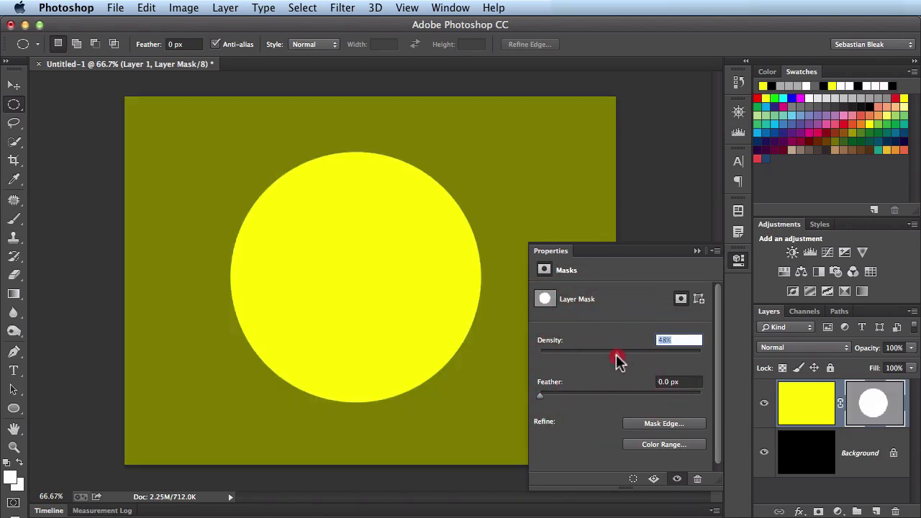
drag(616, 352, 703, 351)
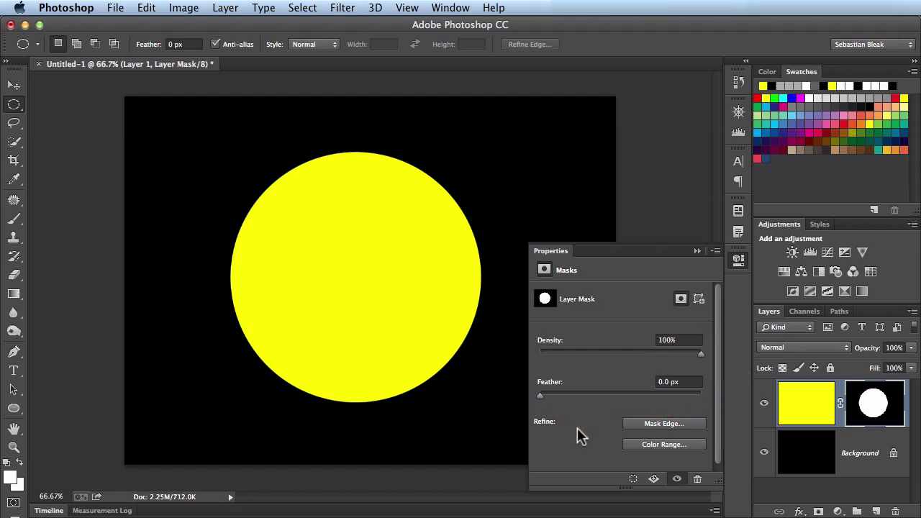
mouse_move(745, 261)
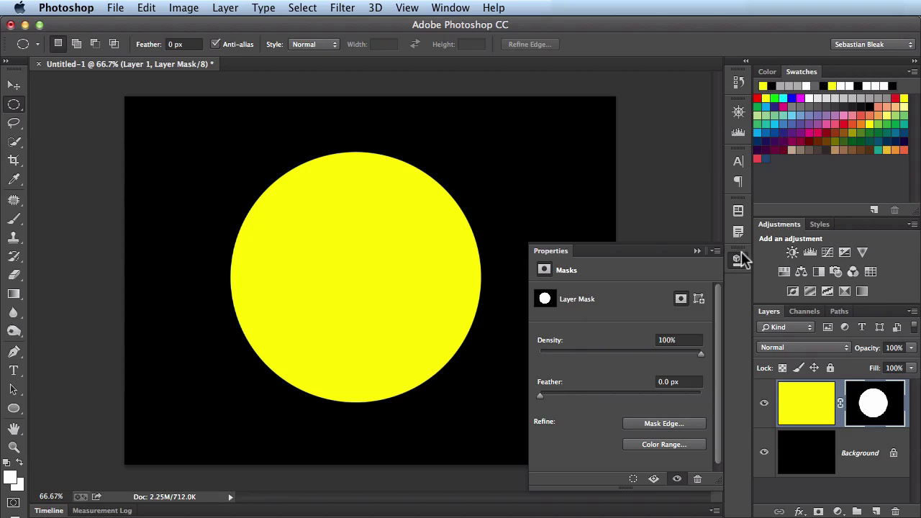
Step: Delete the yellow circle layer and start a new ADOBE GRIND text layer on the black canvas
click(738, 259)
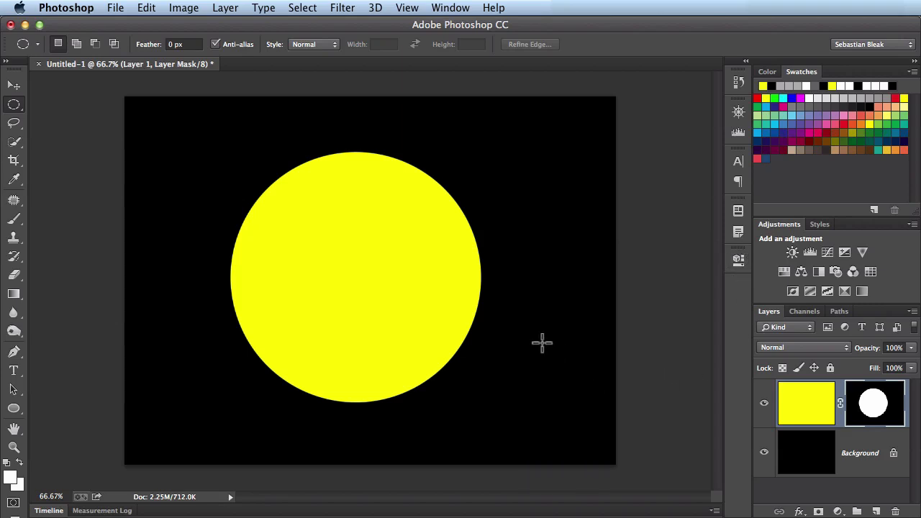
drag(806, 403, 818, 477)
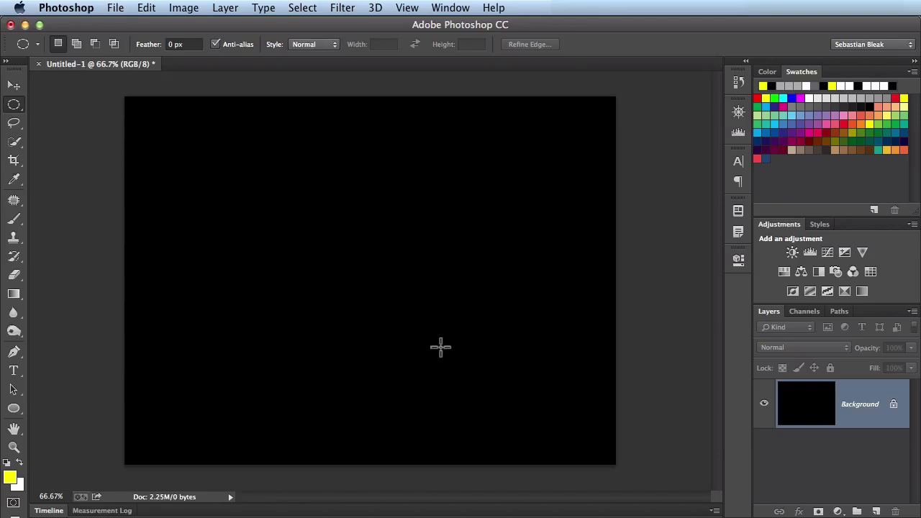
click(15, 370)
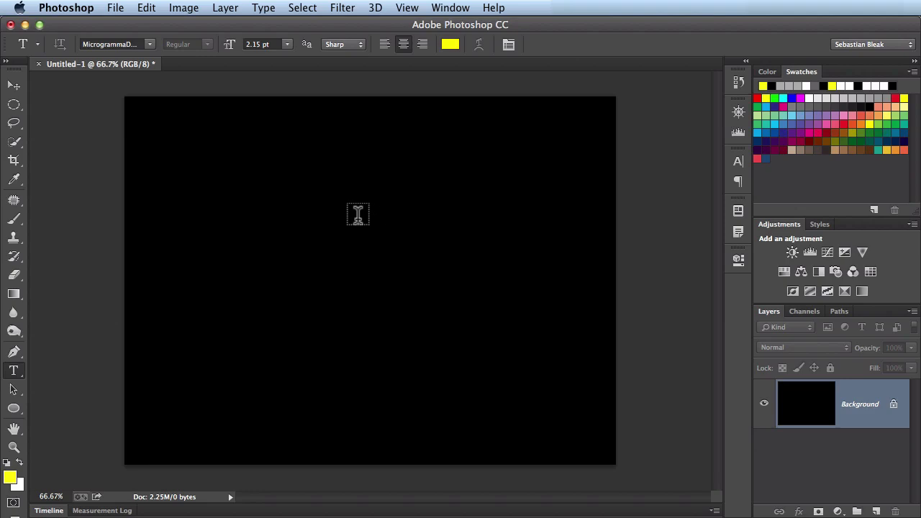
click(357, 213)
text(ADOBE GRIND)
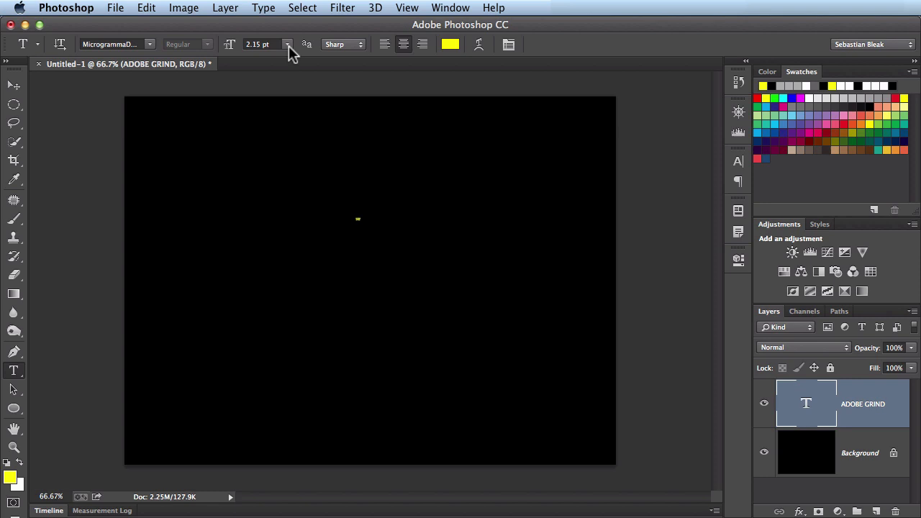
Step: Set the text to 72 pt and scale ADOBE GRIND up to span most of the canvas width
click(288, 43)
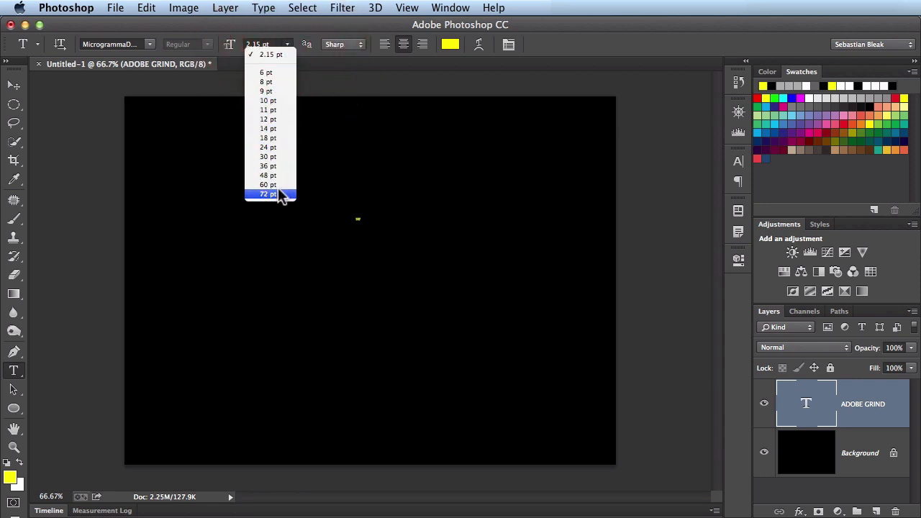
click(268, 194)
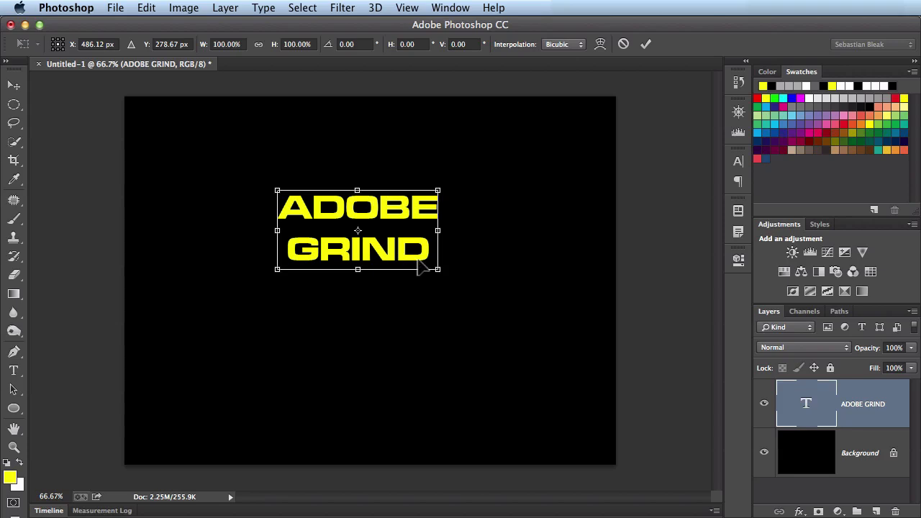
drag(437, 271, 478, 300)
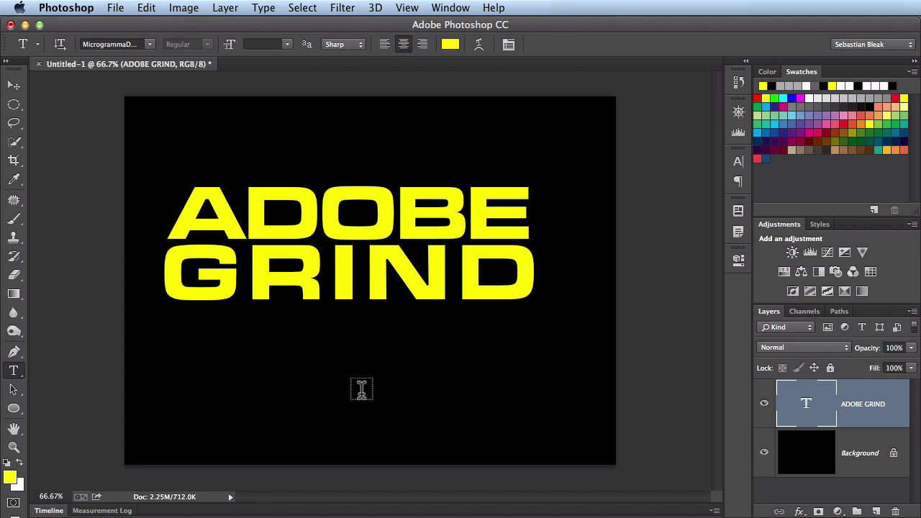
mouse_move(440, 383)
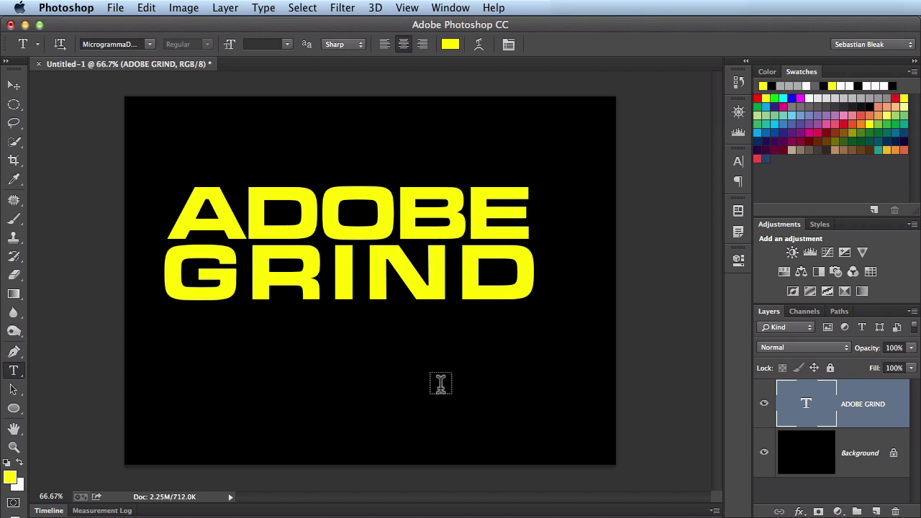
mouse_move(383, 409)
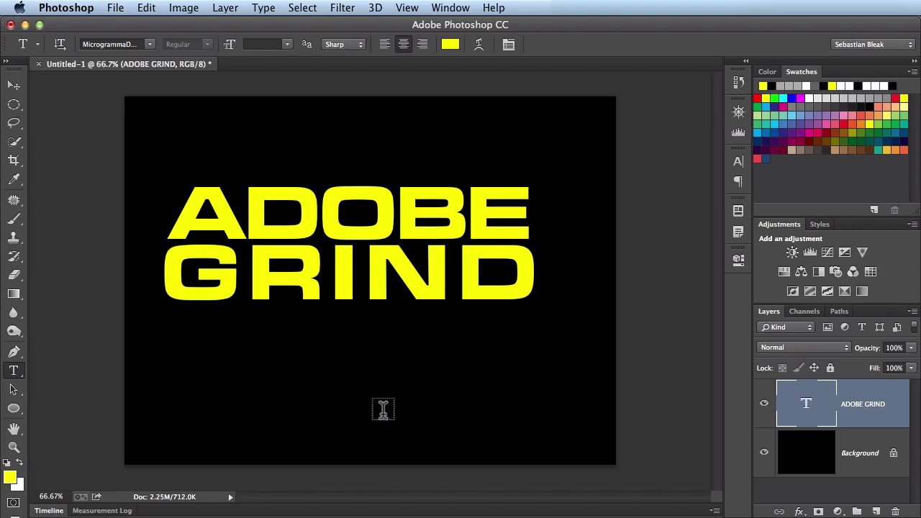
Step: Duplicate the whole document via Image > Duplicate as a new working copy
click(185, 9)
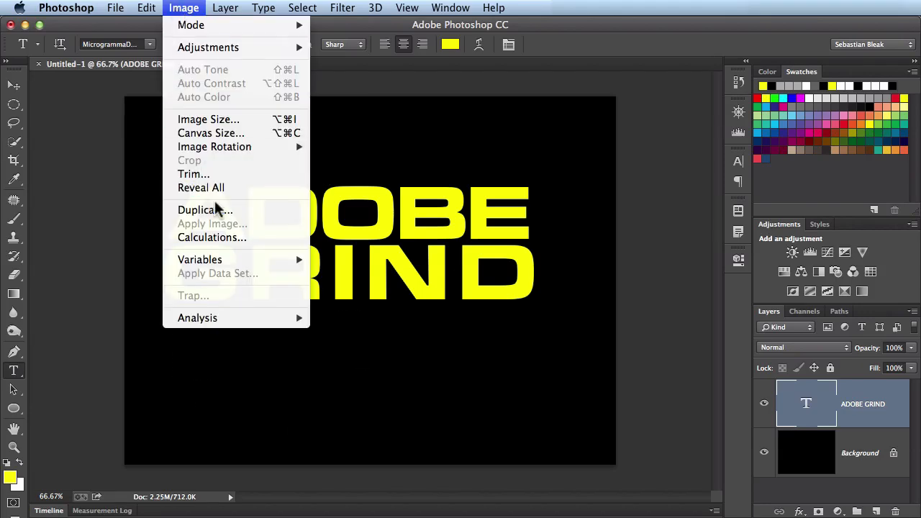
click(205, 210)
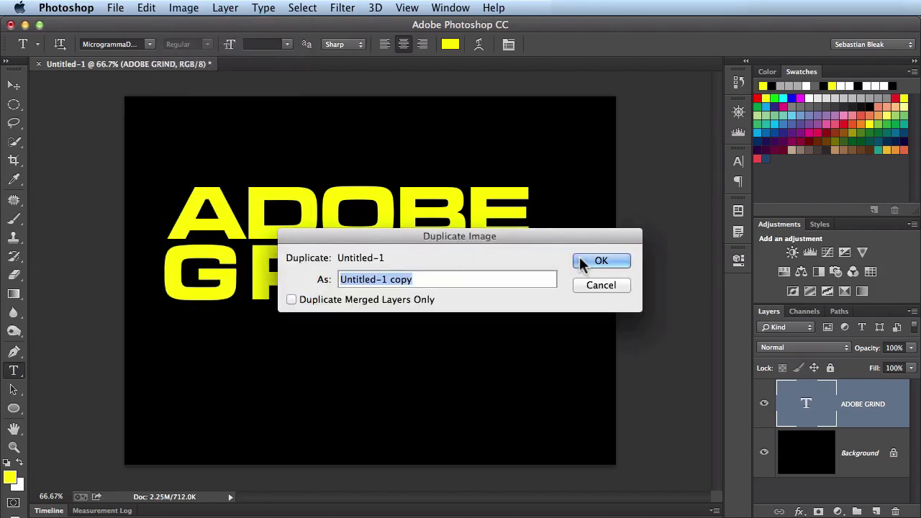
click(601, 261)
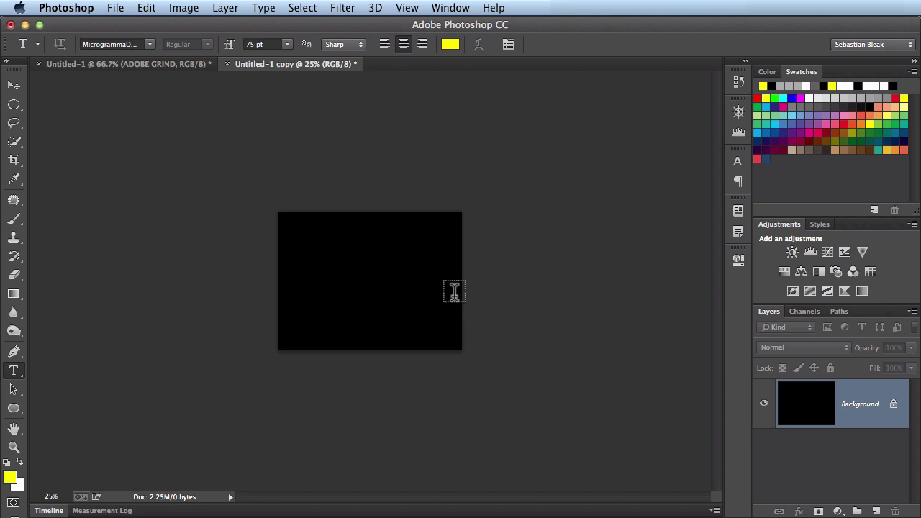
Step: Crop the canvas outward to about 1910 × 1433 px with a transparent surround
click(14, 159)
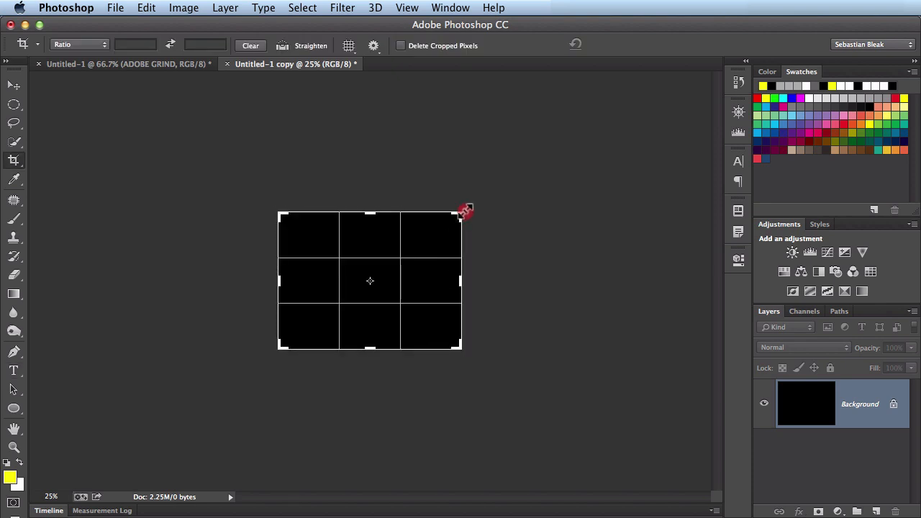
drag(464, 213, 497, 178)
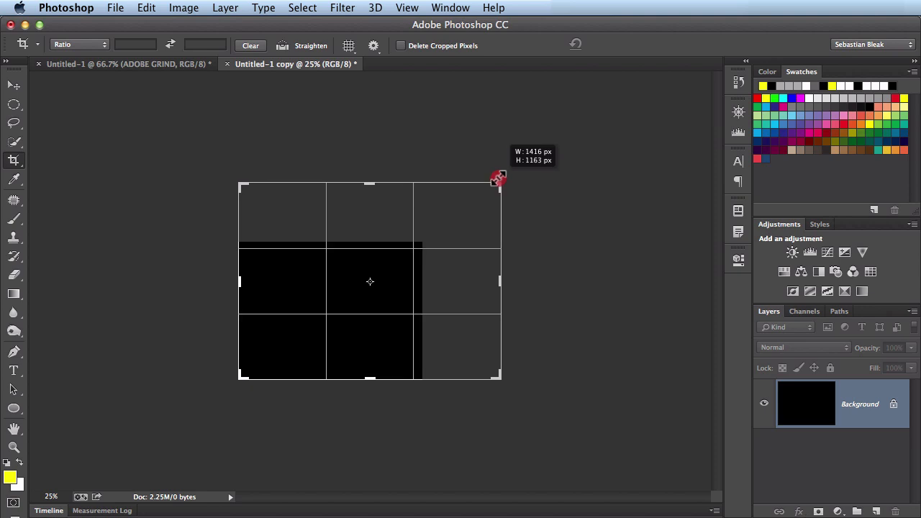
drag(496, 179, 538, 142)
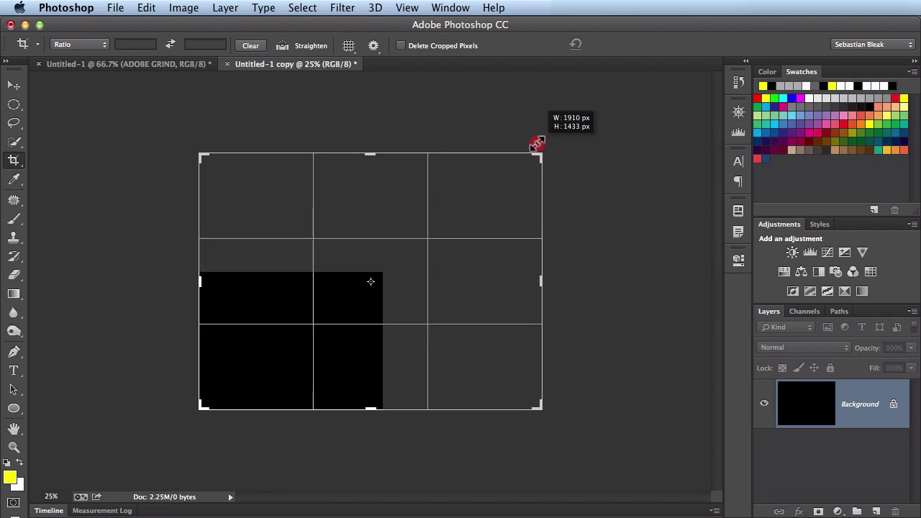
drag(538, 143, 553, 130)
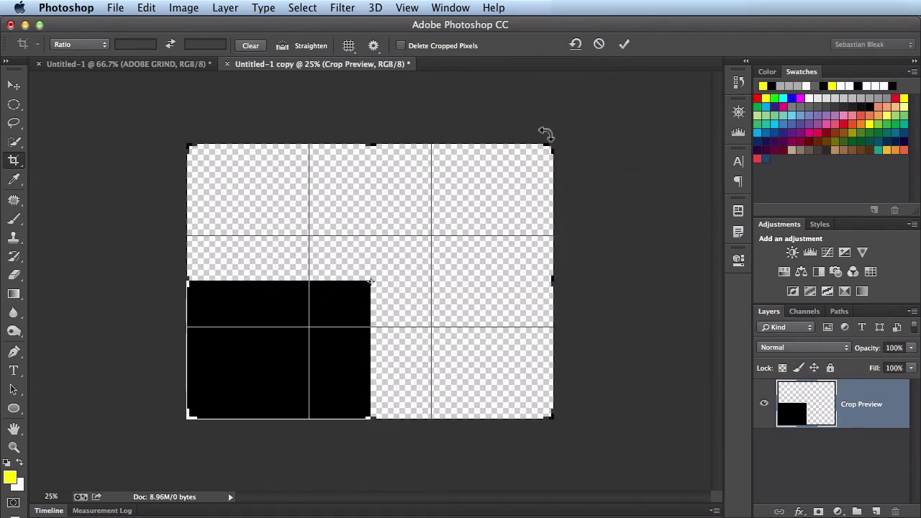
mouse_move(626, 285)
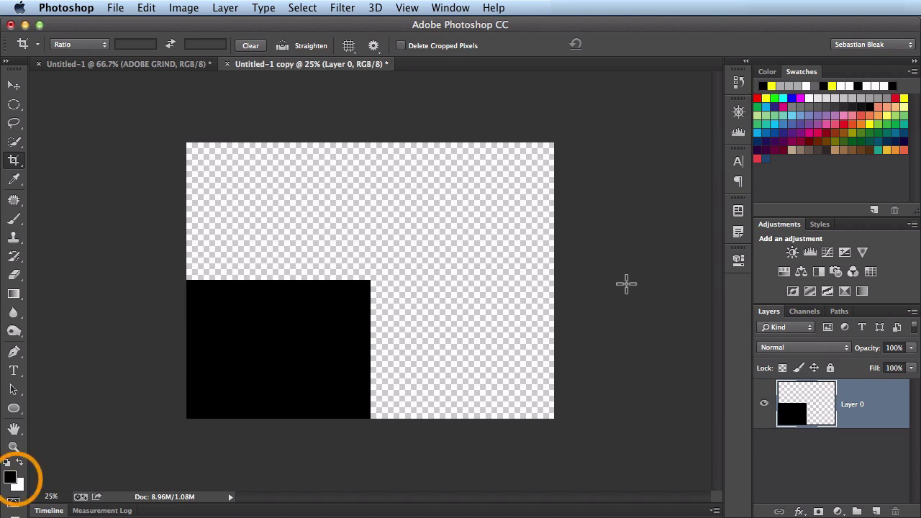
mouse_move(439, 167)
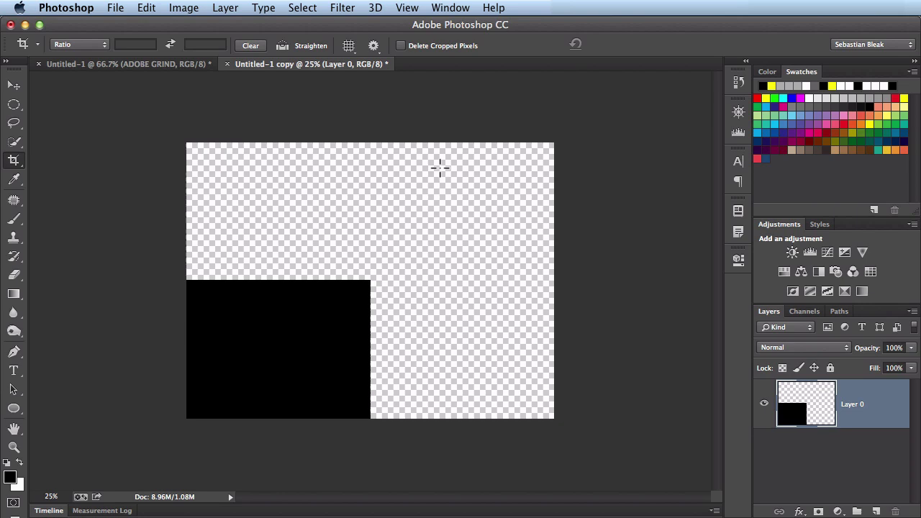
click(342, 9)
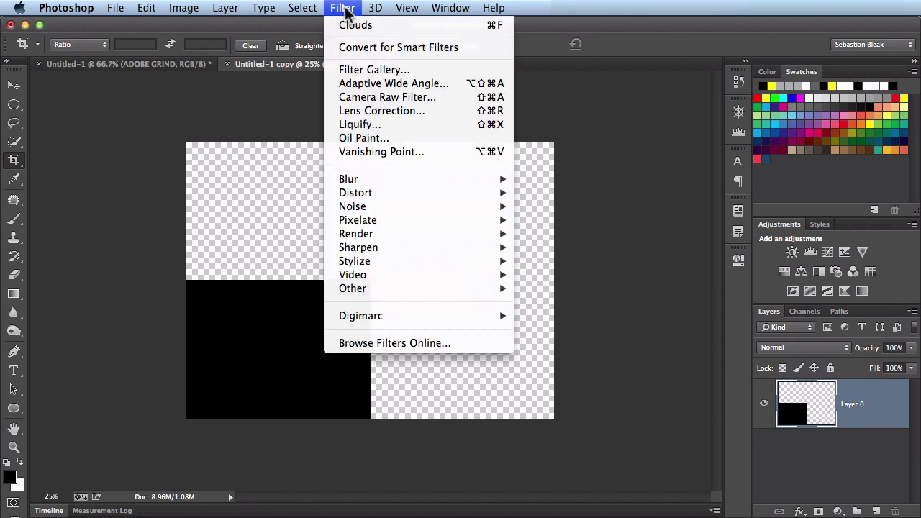
mouse_move(357, 220)
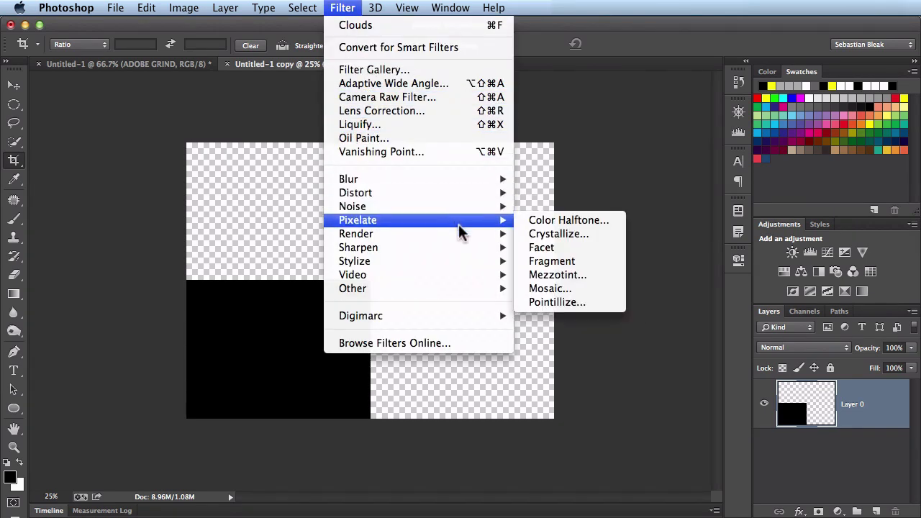
mouse_move(356, 233)
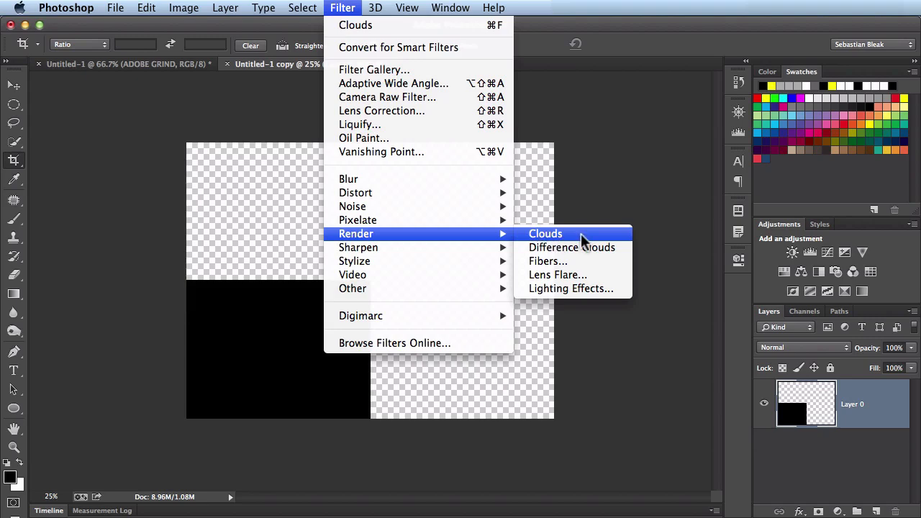
Step: Fill the layer with Render > Clouds, regenerate the pattern twice, and return to the ADOBE GRIND document
click(544, 233)
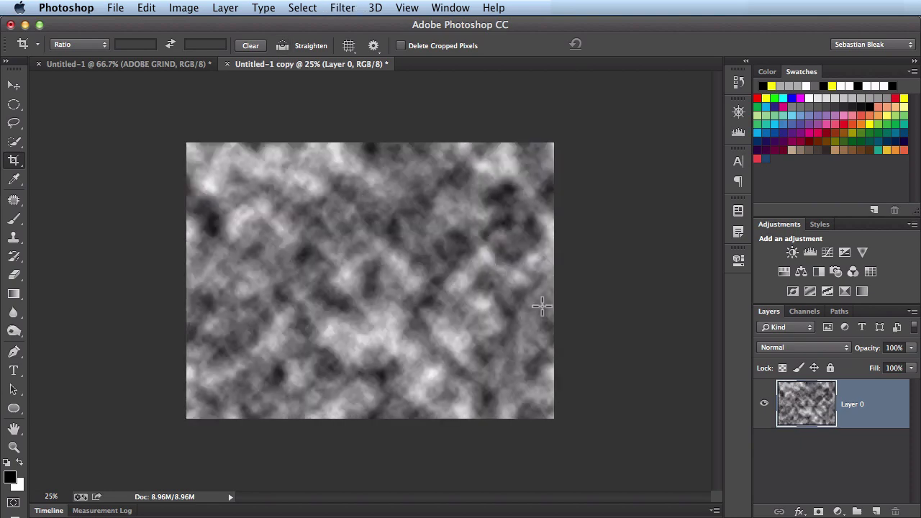
mouse_move(599, 337)
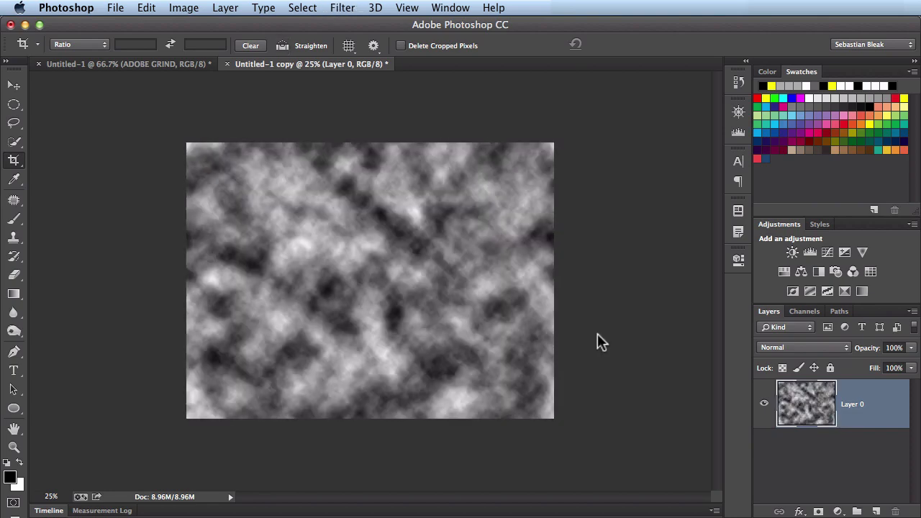
click(343, 8)
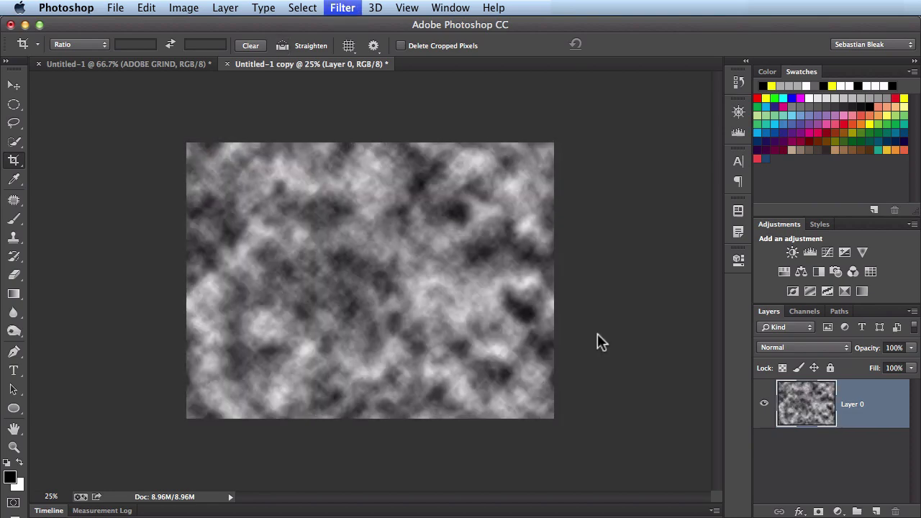
click(342, 9)
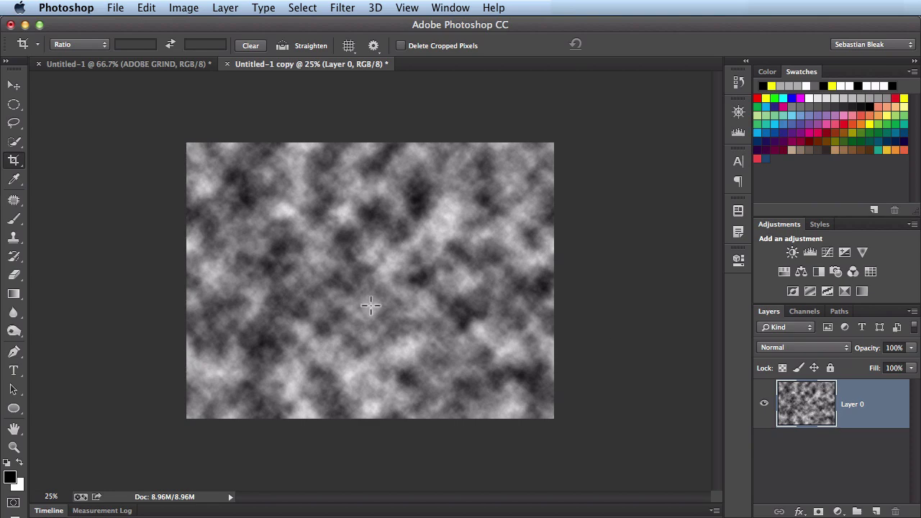
mouse_move(373, 222)
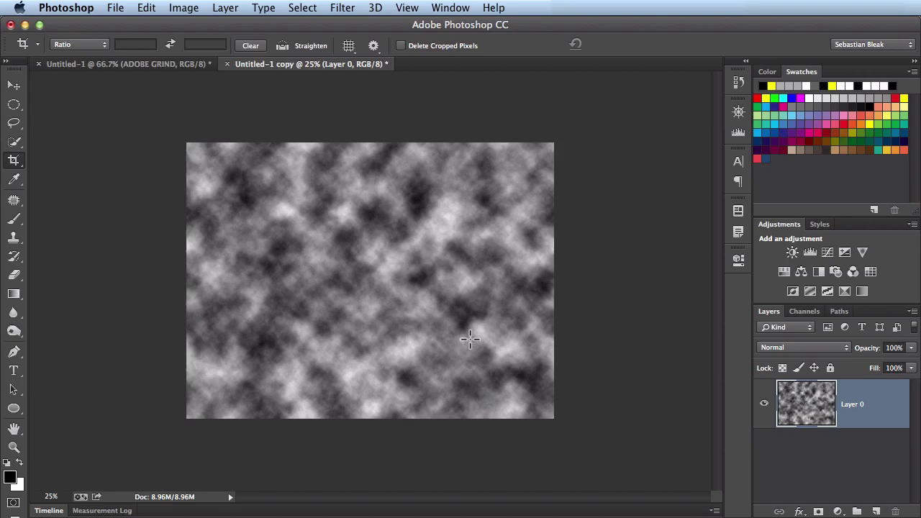
mouse_move(593, 319)
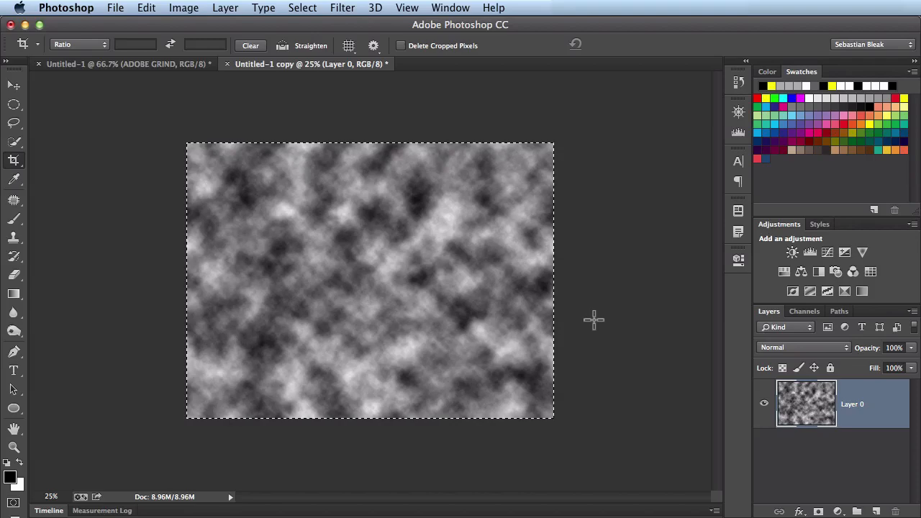
click(127, 63)
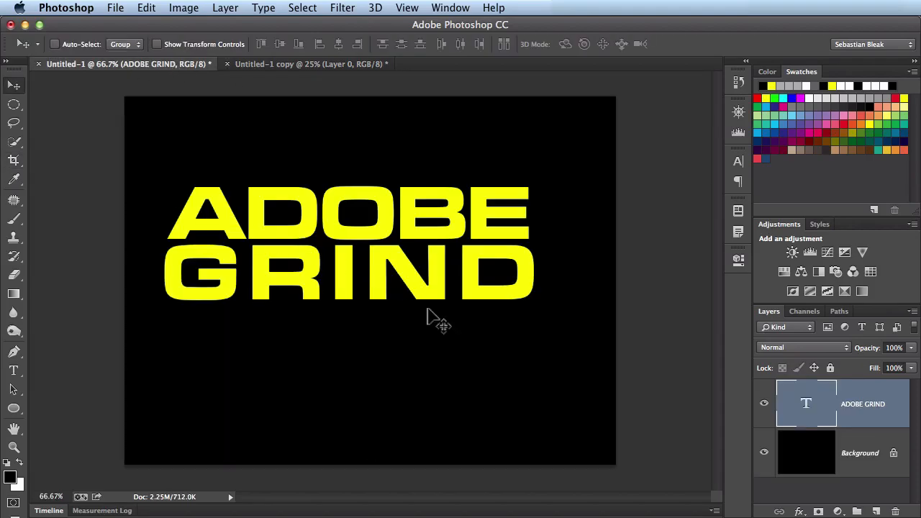
mouse_move(511, 305)
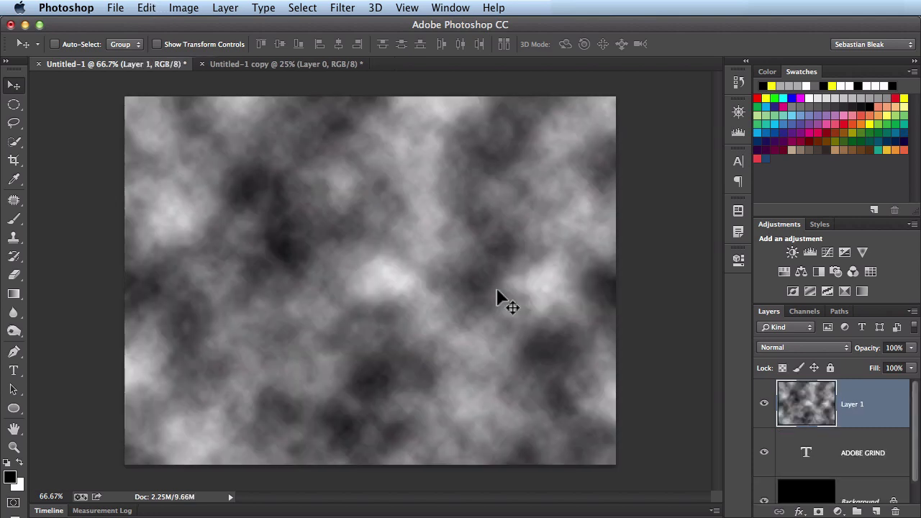
Step: Free Transform the cloud texture layer down to fit the canvas edges and commit it
key(cmd+t)
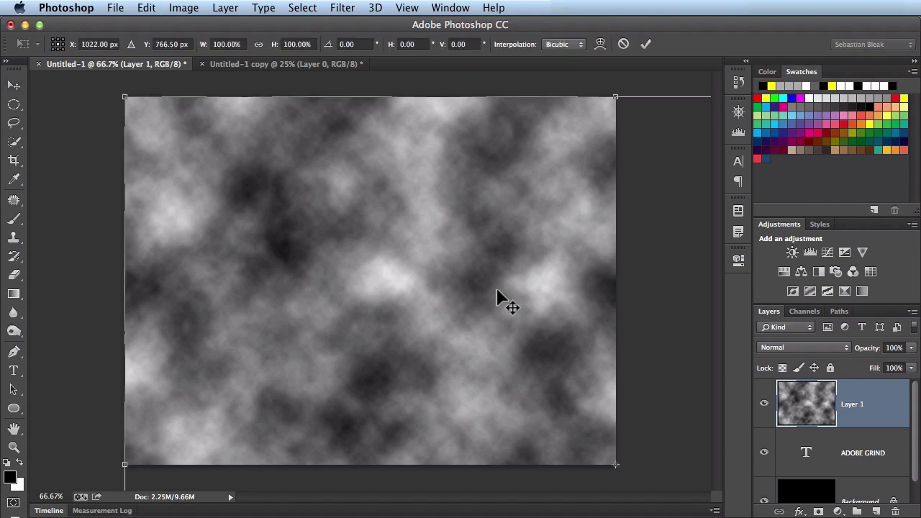
mouse_move(506, 392)
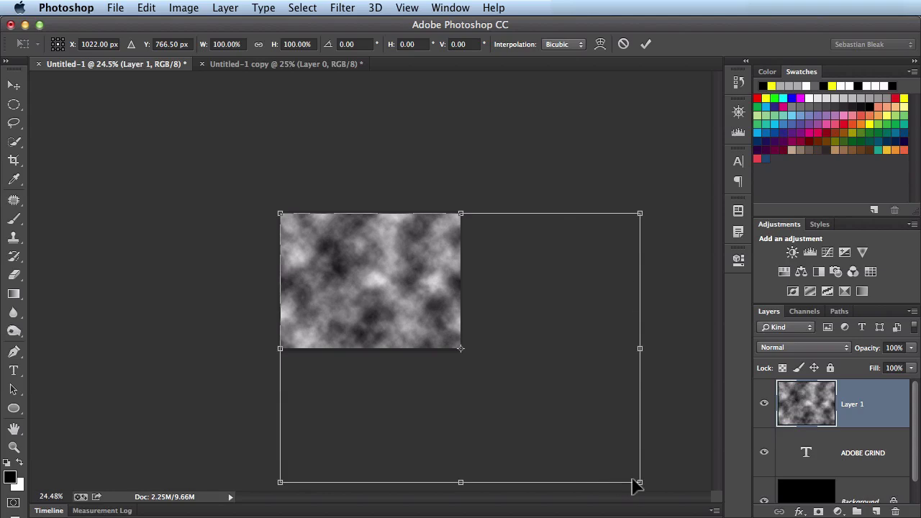
drag(639, 482, 554, 423)
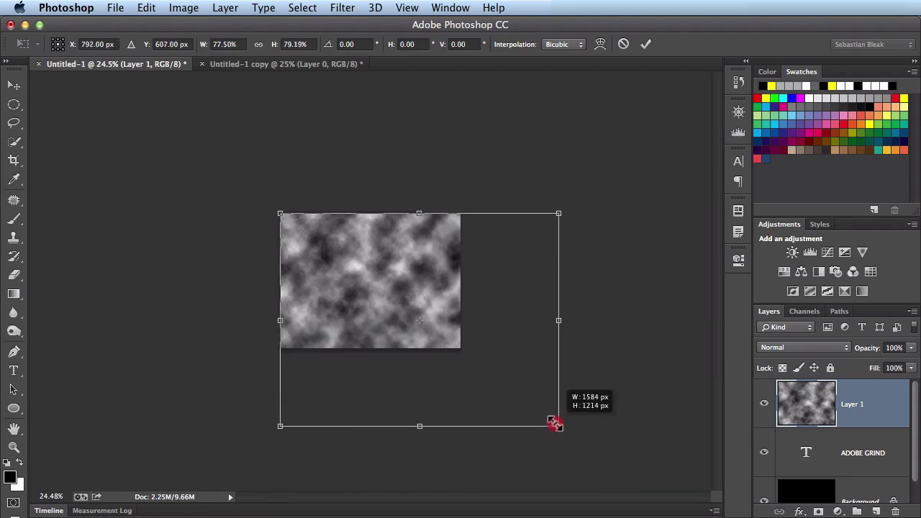
drag(558, 426, 467, 364)
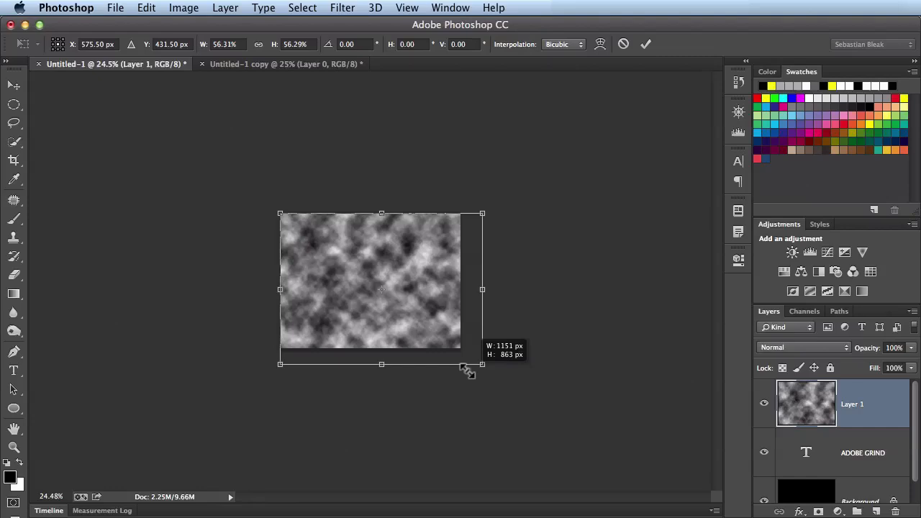
drag(483, 365, 462, 350)
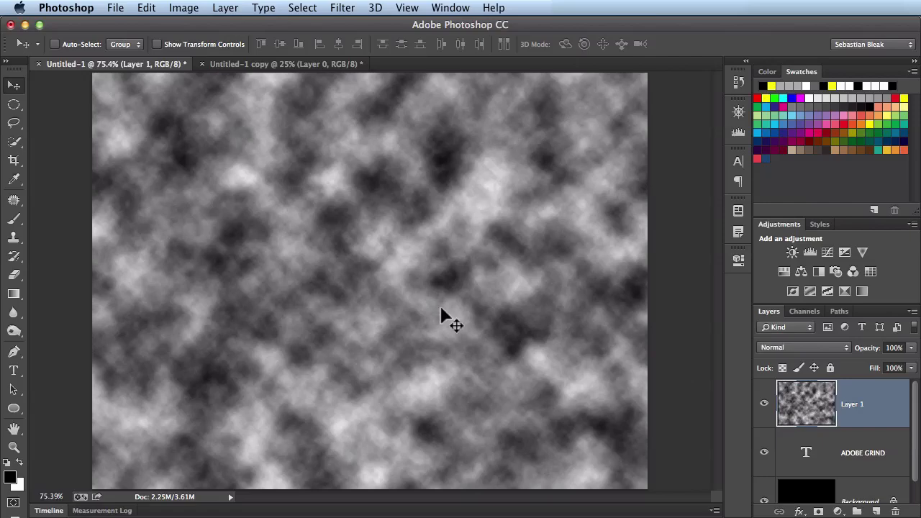
mouse_move(472, 317)
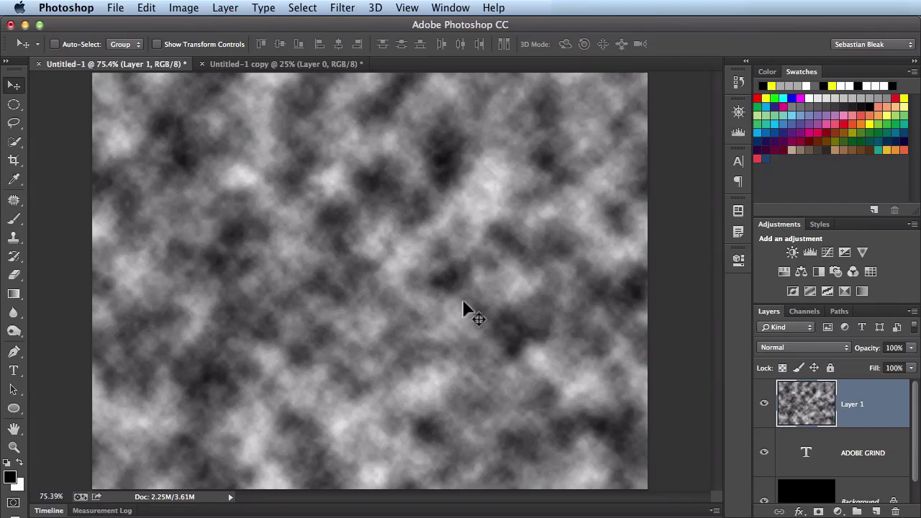
mouse_move(403, 165)
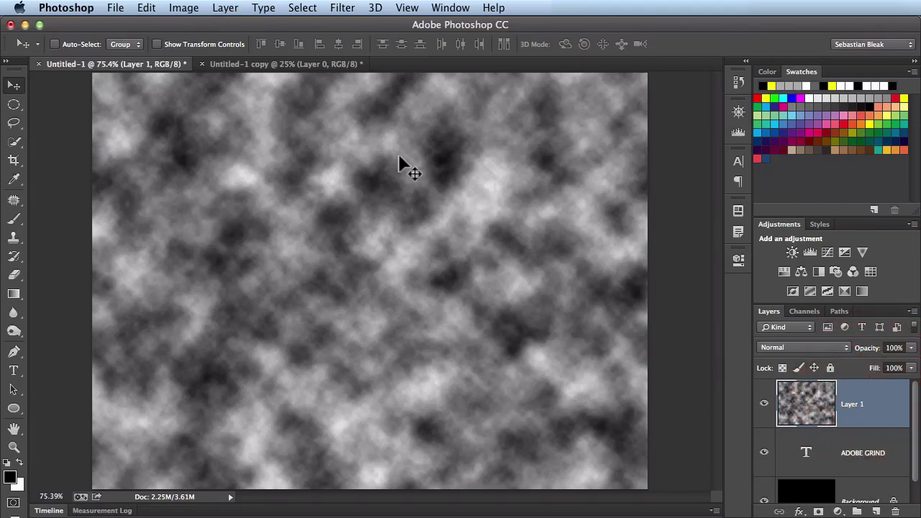
click(303, 9)
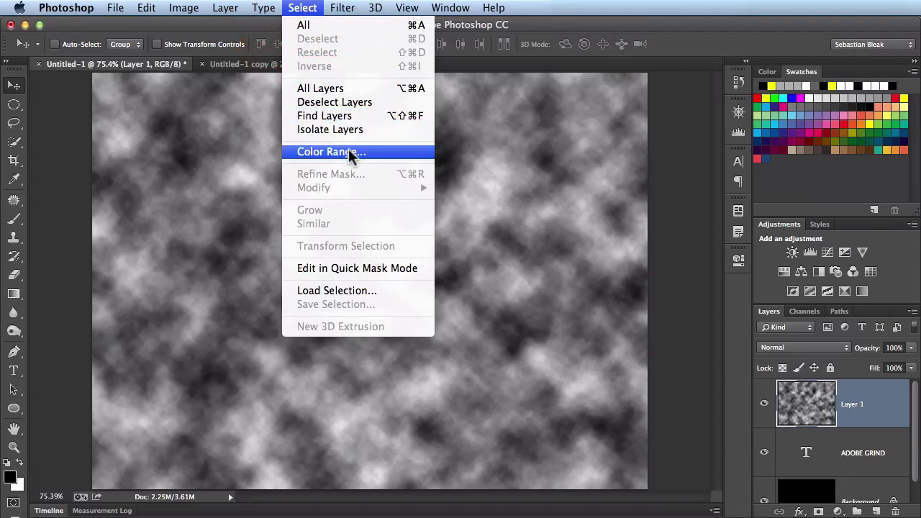
Step: Select the cloud tones via Color Range, hide Layer 1 and target the ADOBE GRIND layer for the mask
click(331, 151)
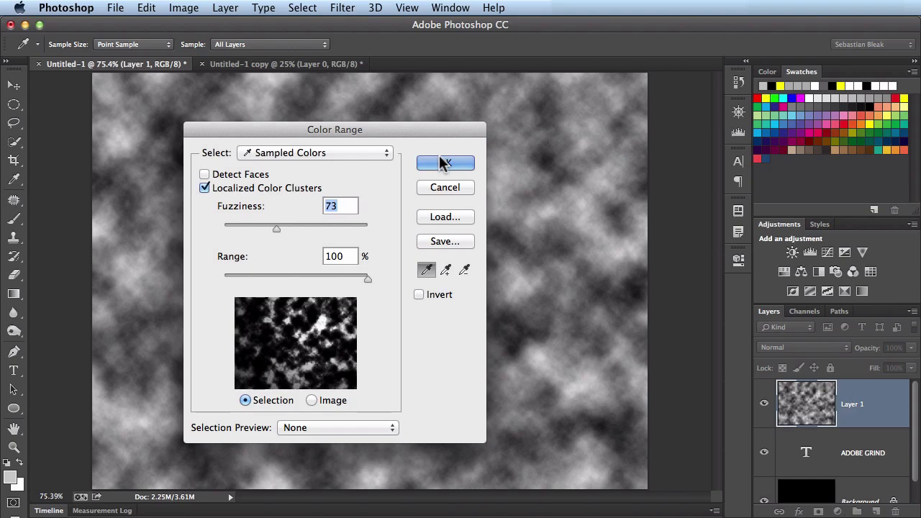
click(445, 163)
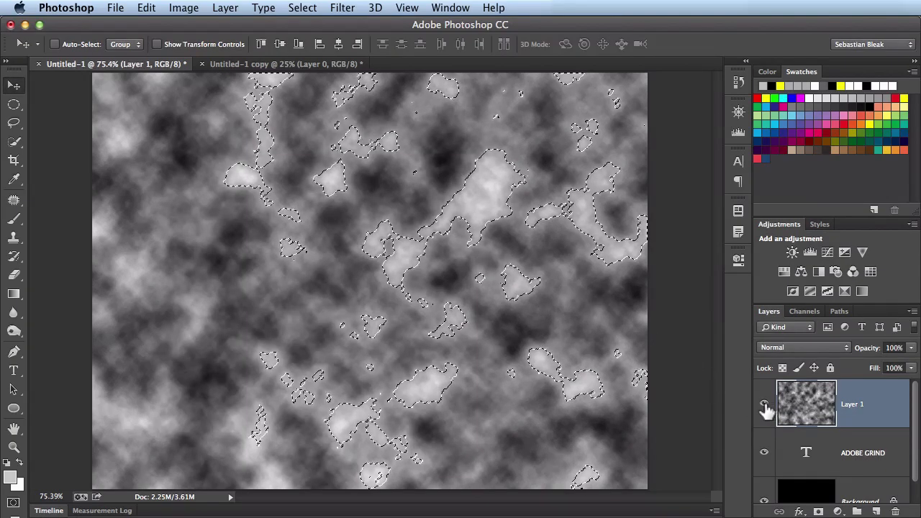
click(764, 403)
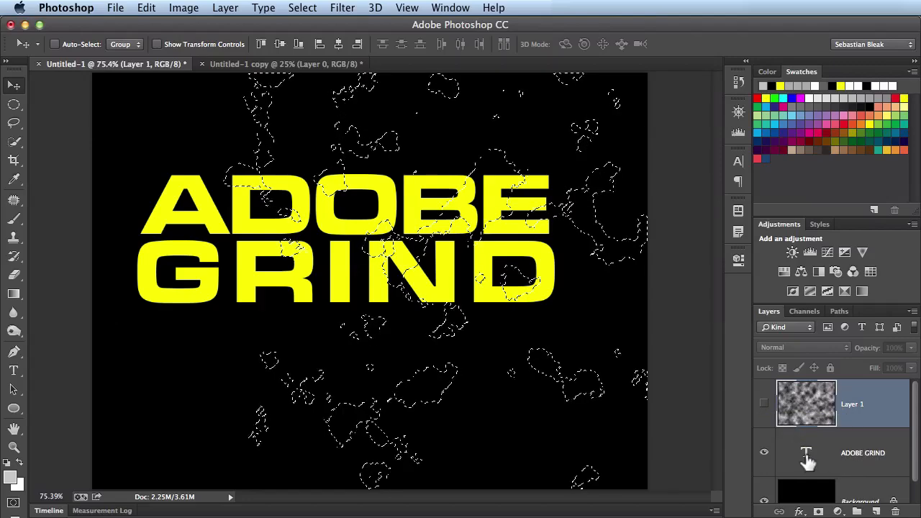
click(862, 452)
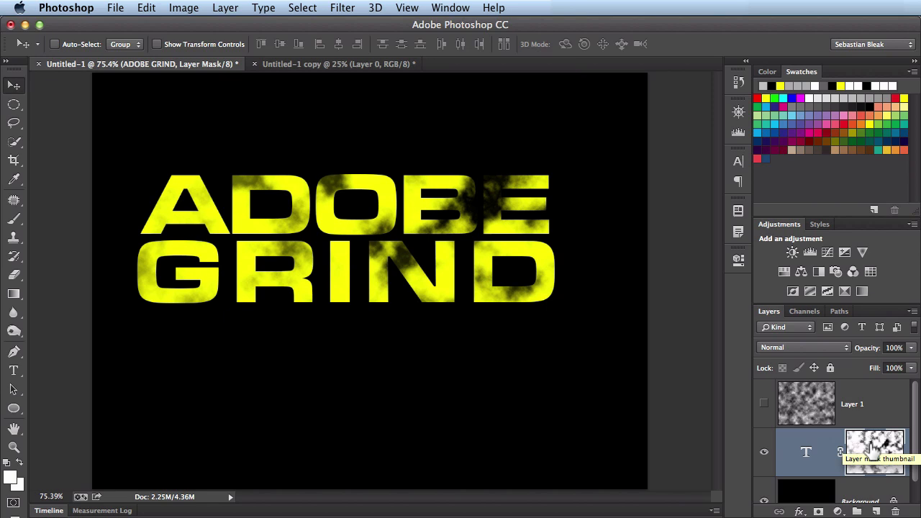
mouse_move(504, 248)
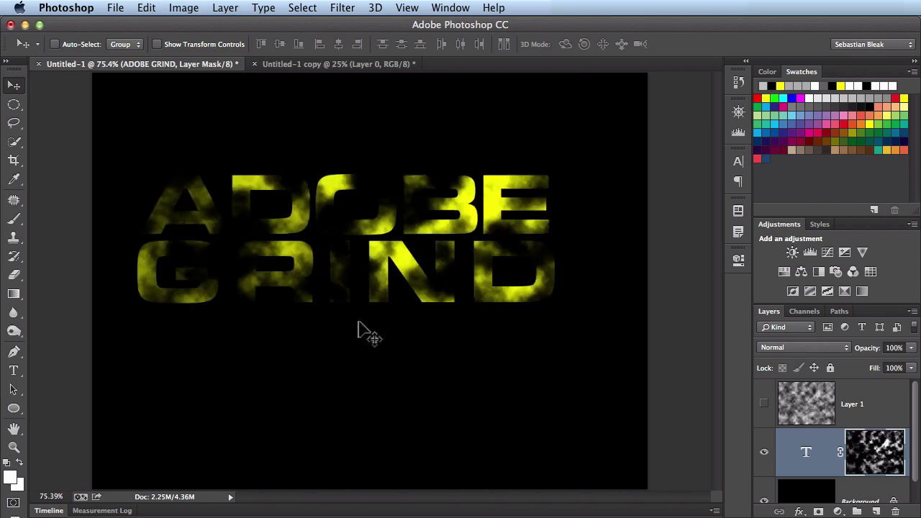
mouse_move(147, 281)
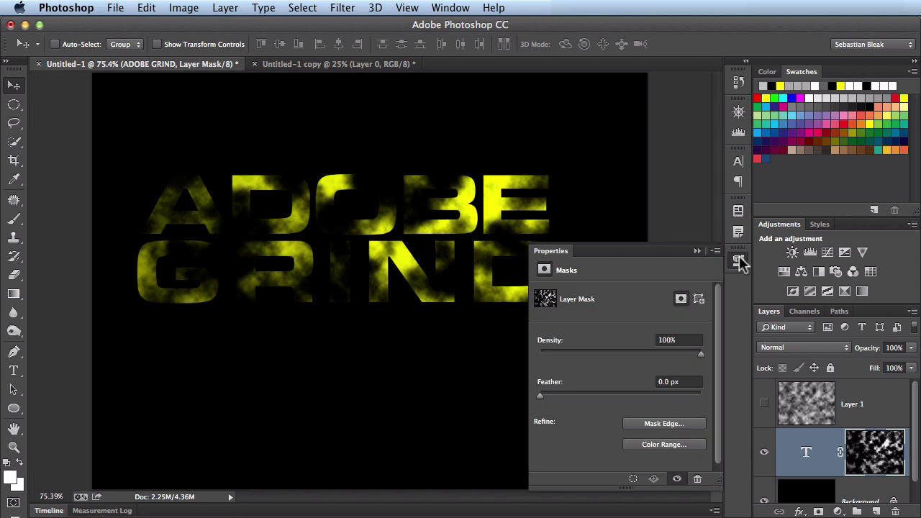
mouse_move(576, 401)
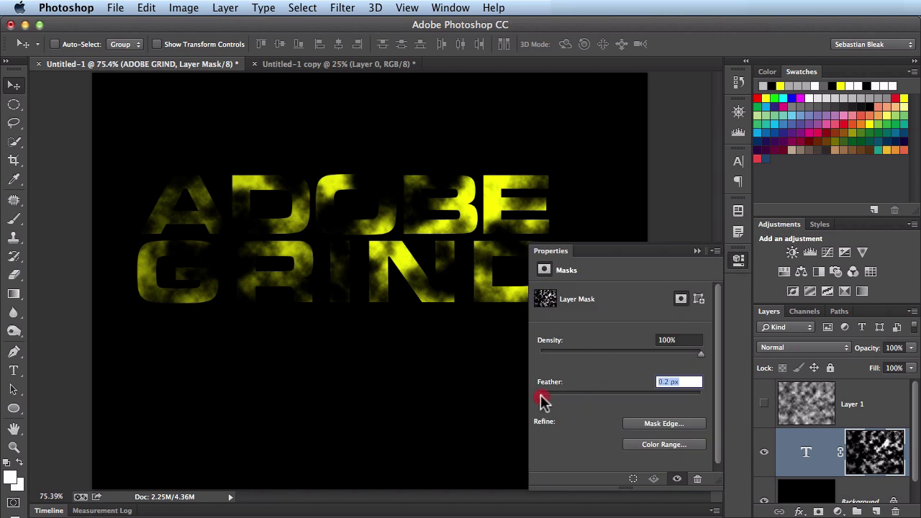
Step: In Properties, try the mask Feather then reset to 0 px, and lower Density to 48%
drag(540, 396, 610, 396)
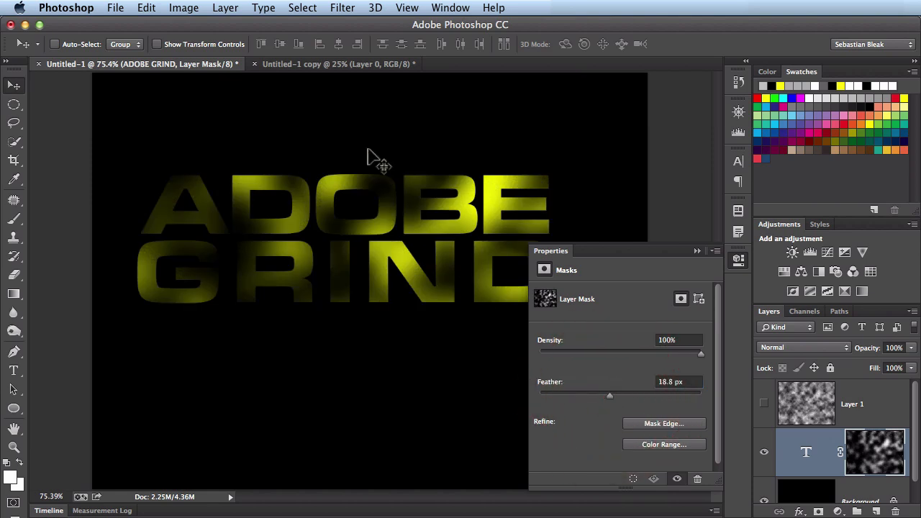
mouse_move(506, 276)
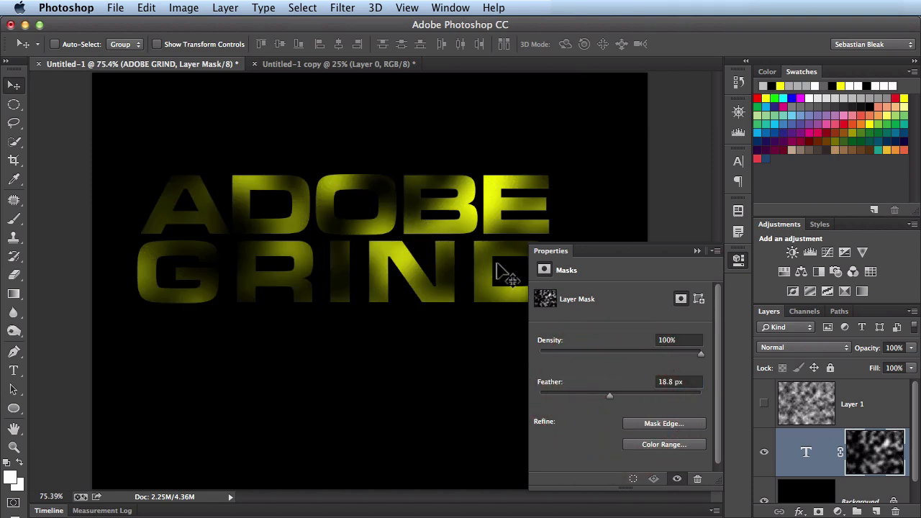
mouse_move(490, 309)
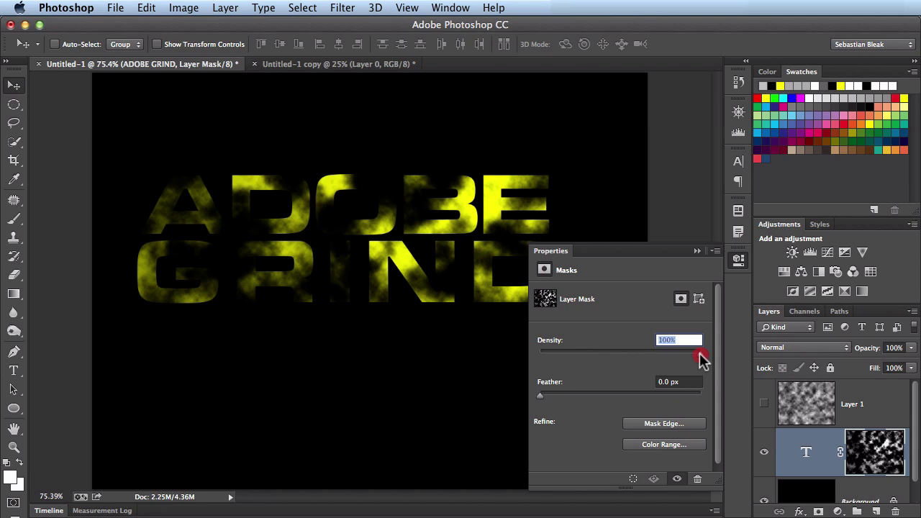
drag(698, 351, 633, 352)
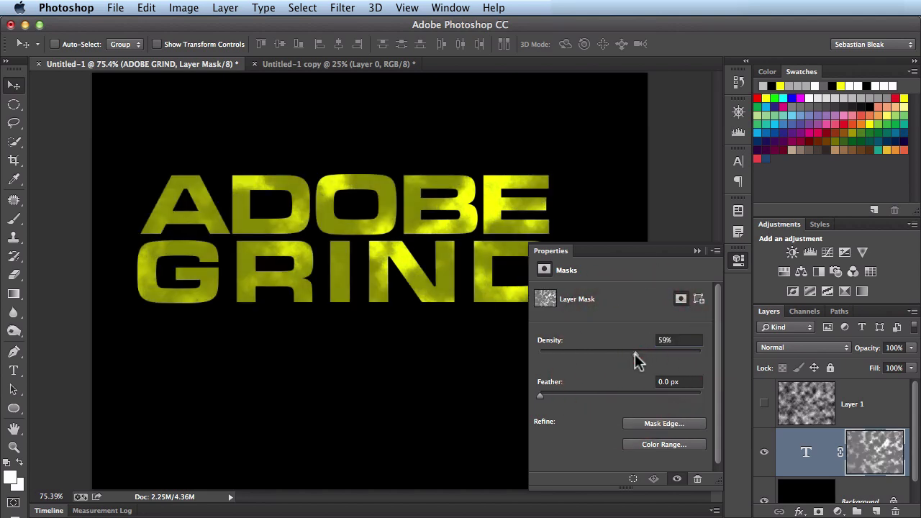
drag(636, 351, 607, 351)
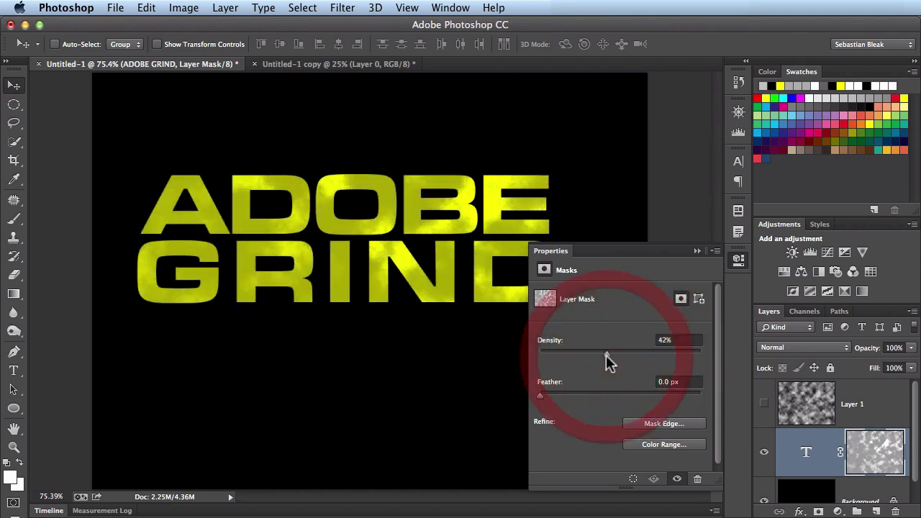
drag(587, 353, 619, 353)
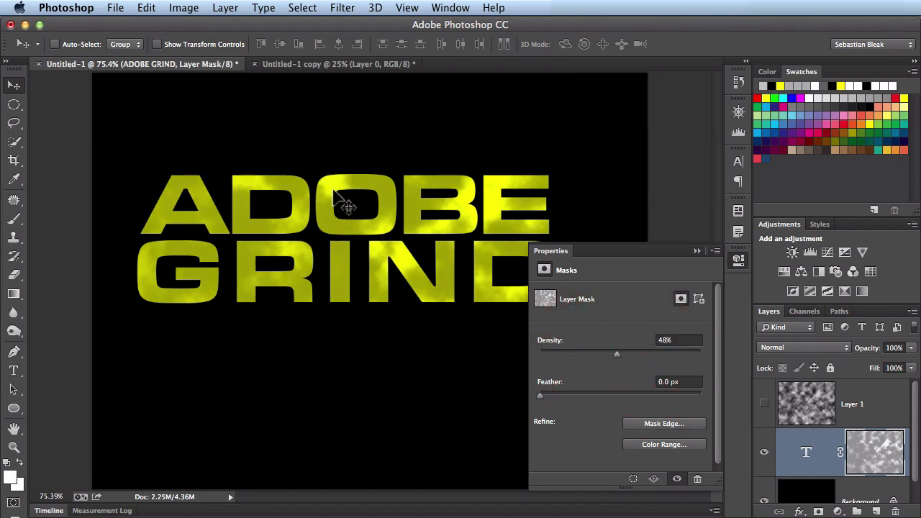
mouse_move(741, 270)
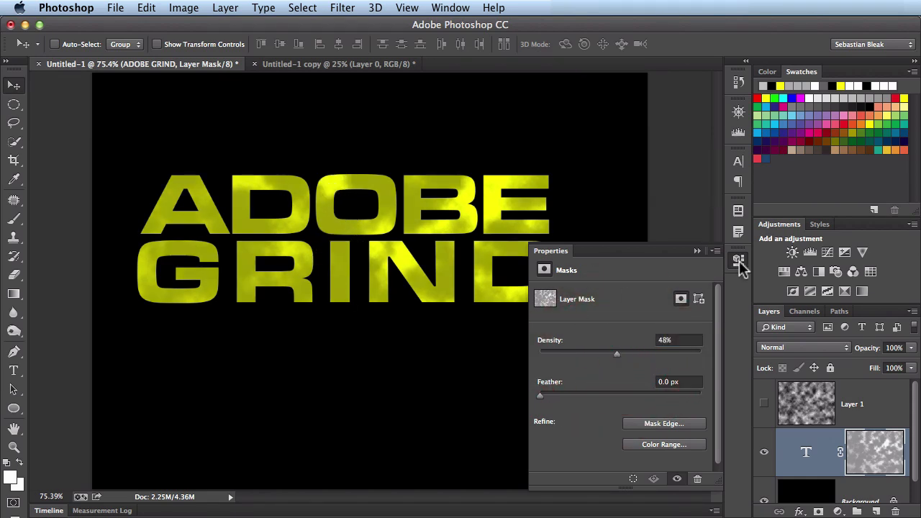
click(739, 259)
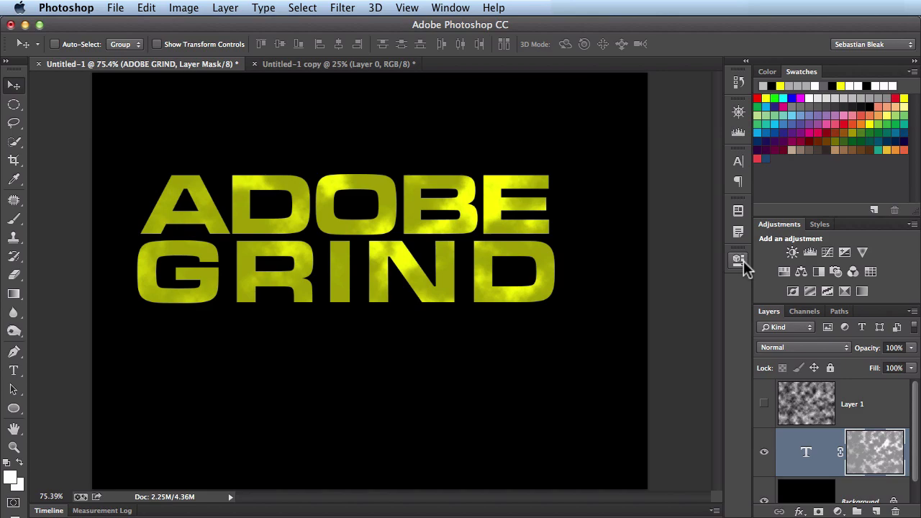
click(737, 259)
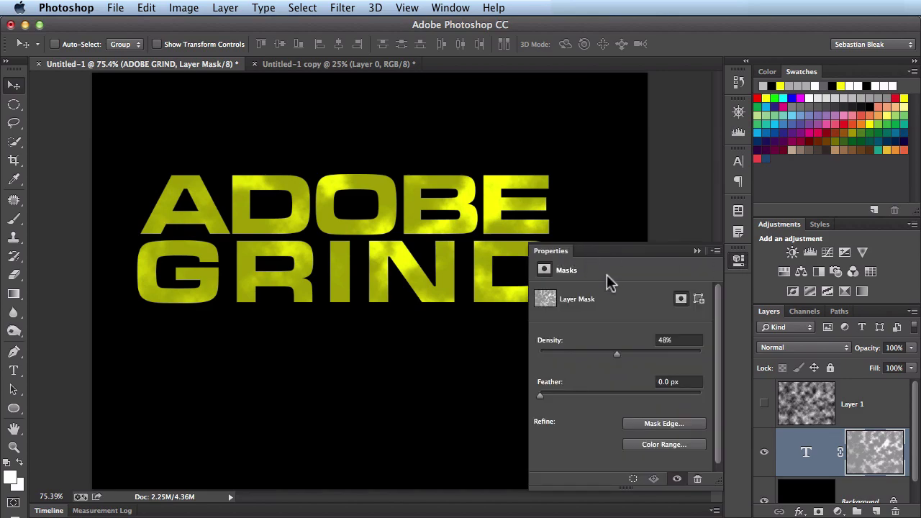